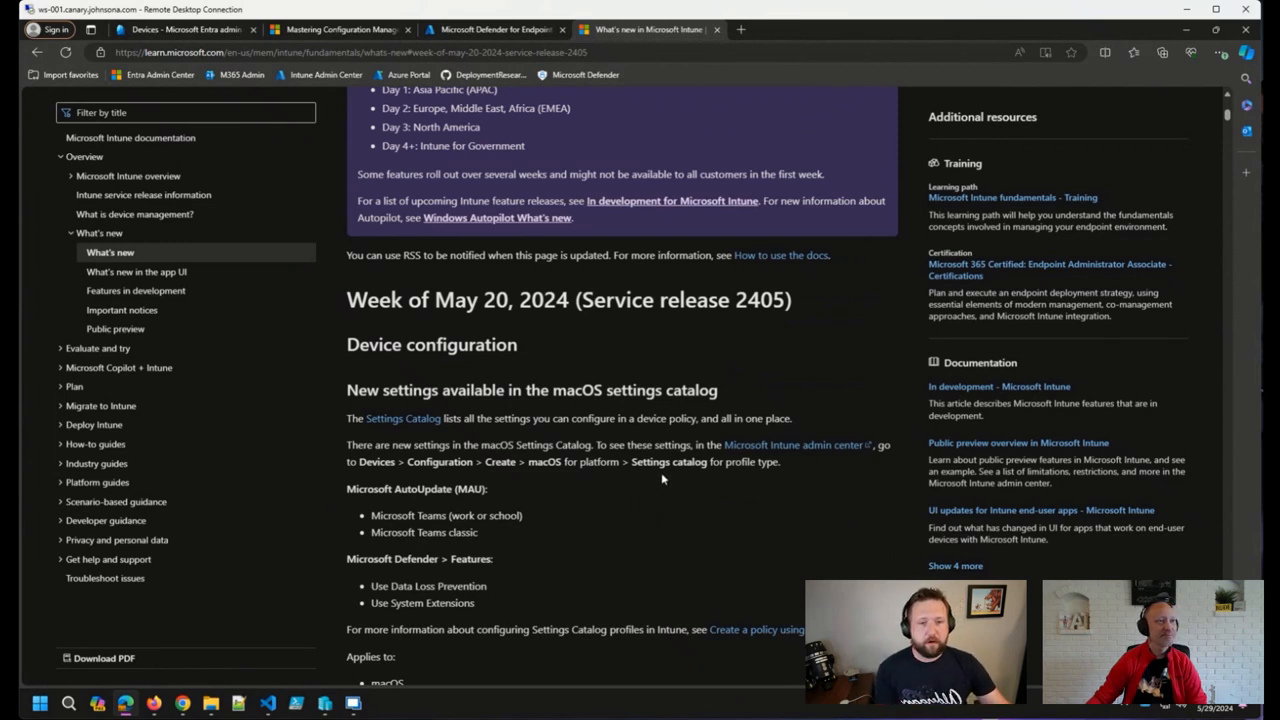
mouse_move(637, 461)
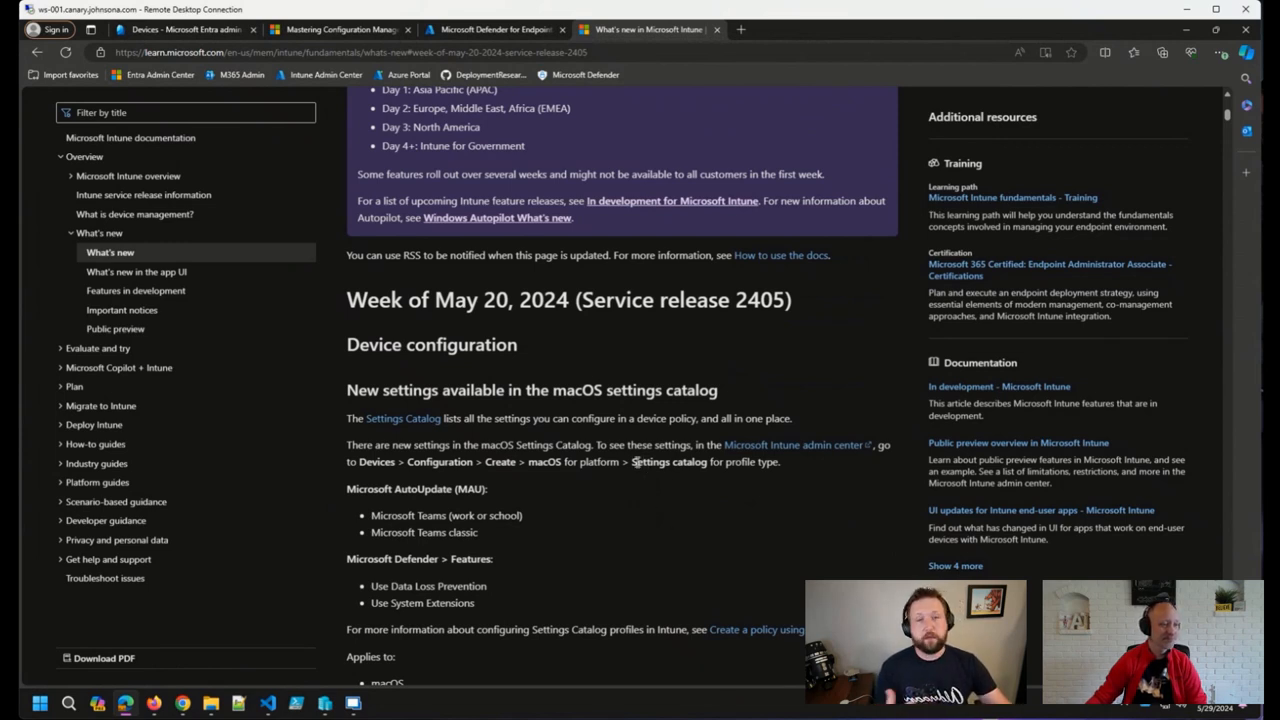
Read the 2405 release notes from macOS settings catalog down to the hardware attestation report
scroll(down, 3)
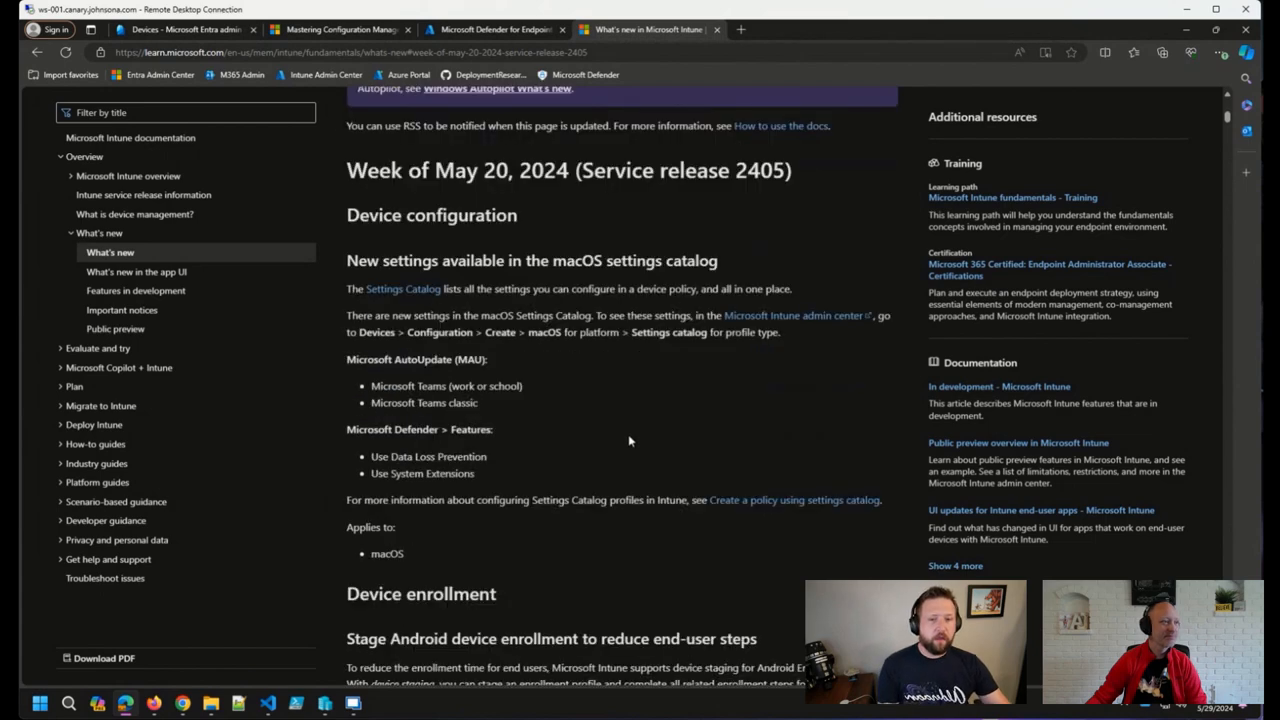
mouse_move(601, 438)
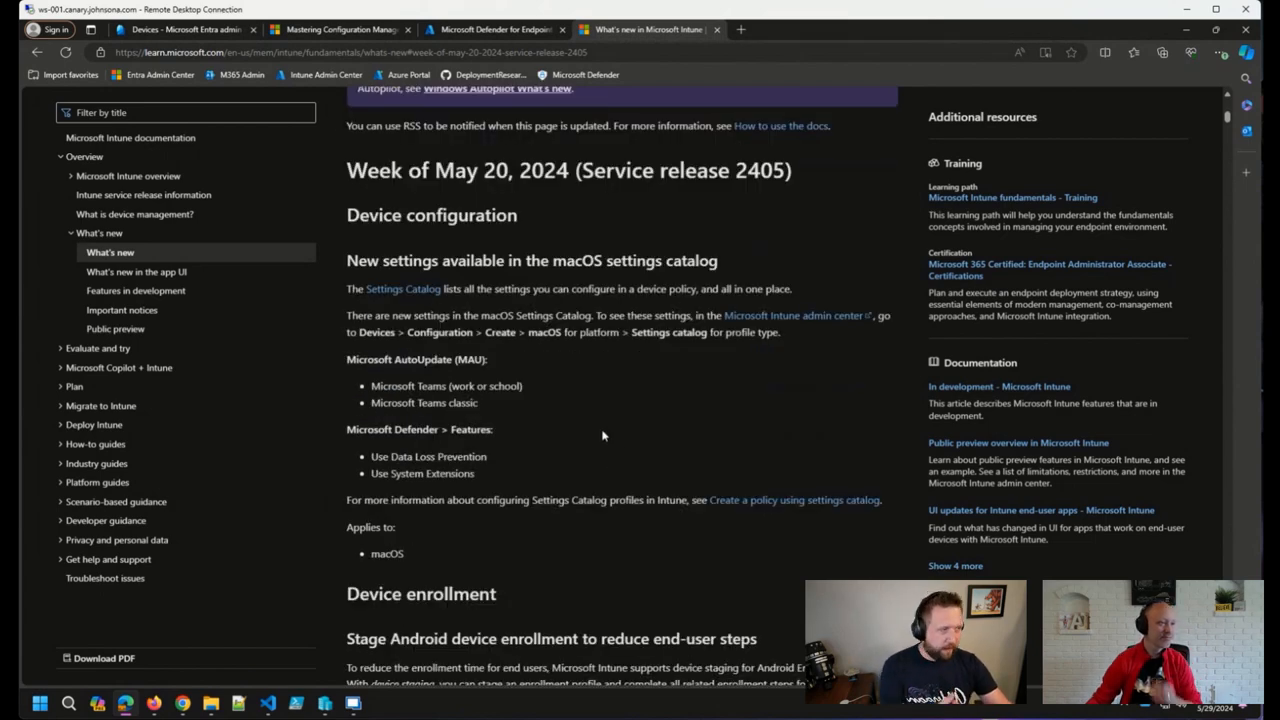
mouse_move(593, 444)
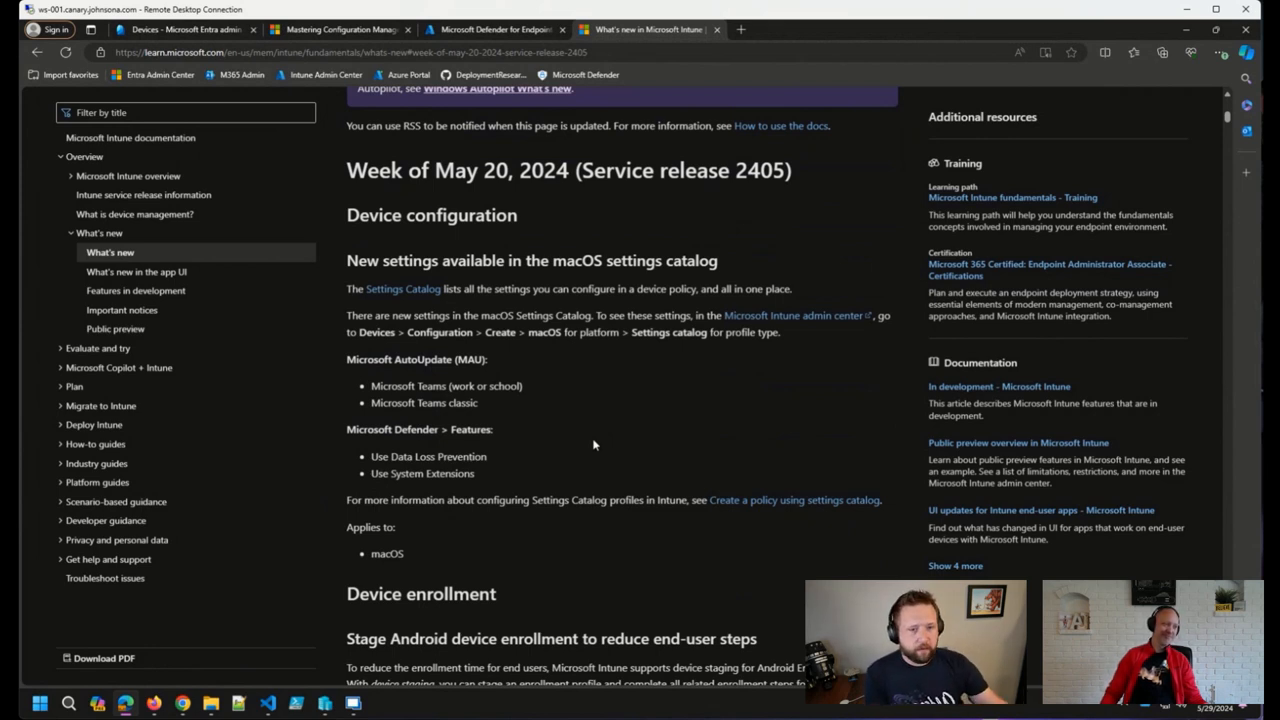
mouse_move(578, 433)
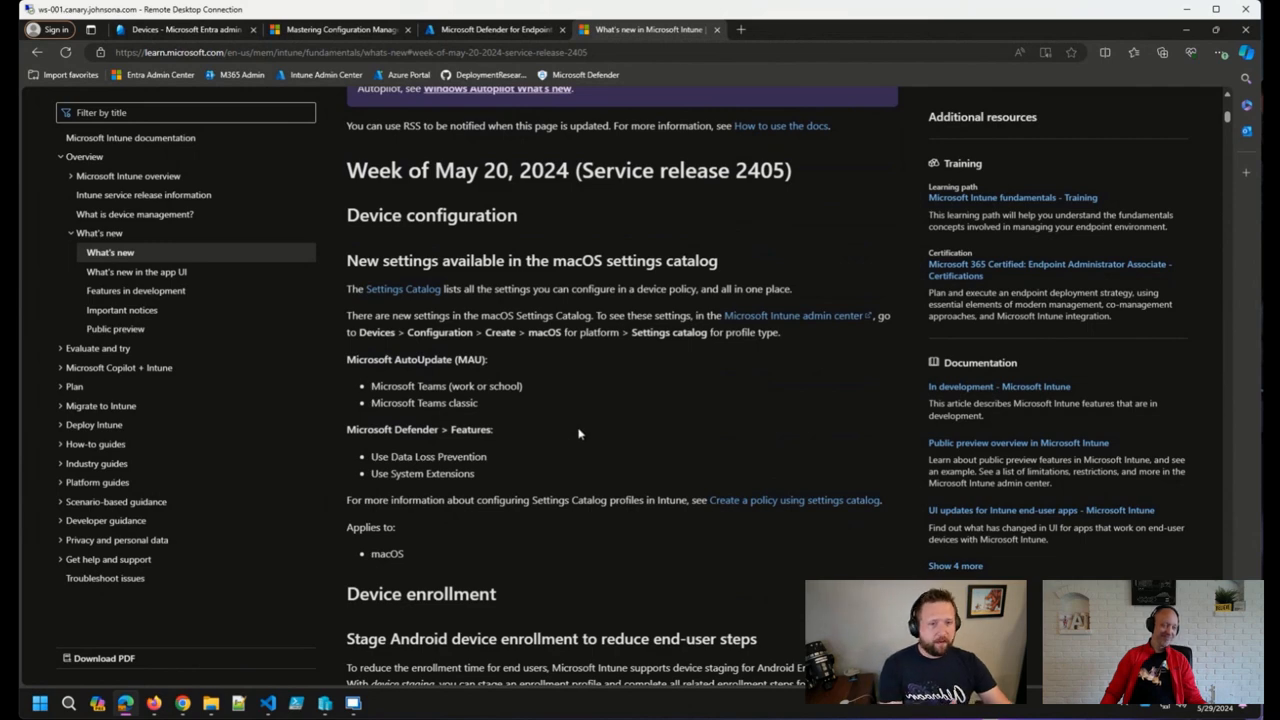
scroll(down, 3)
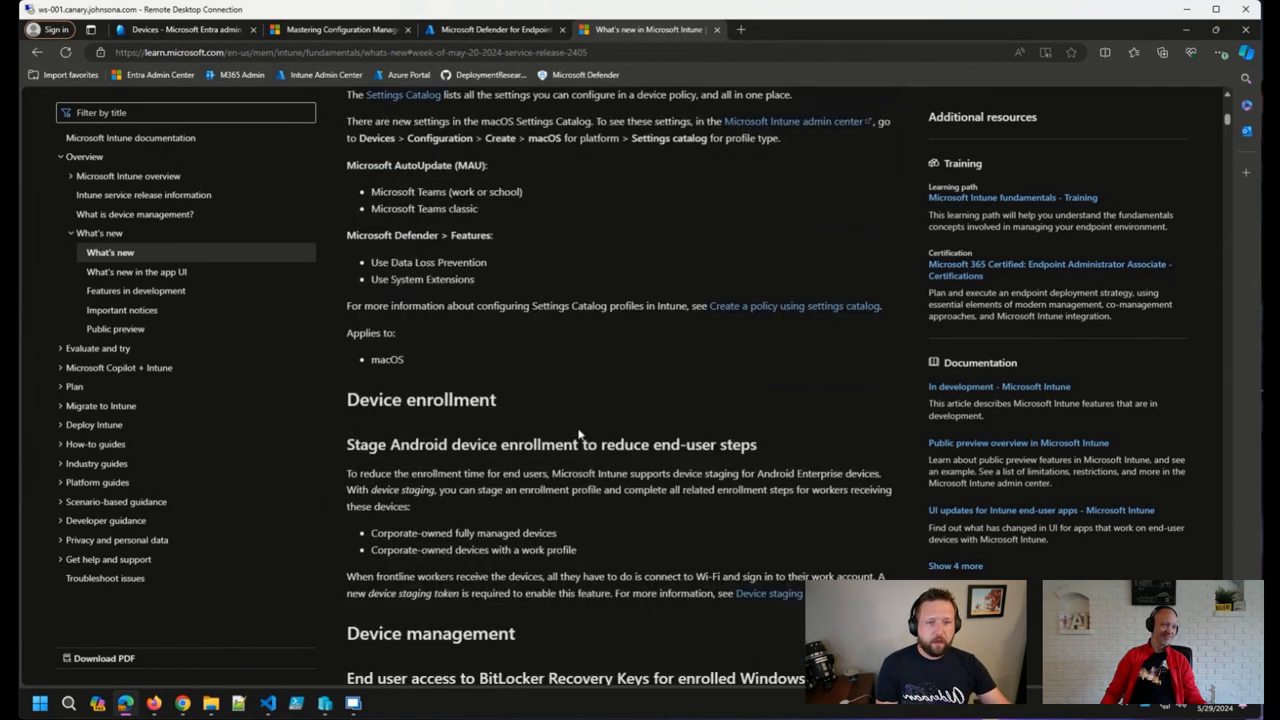
scroll(down, 3)
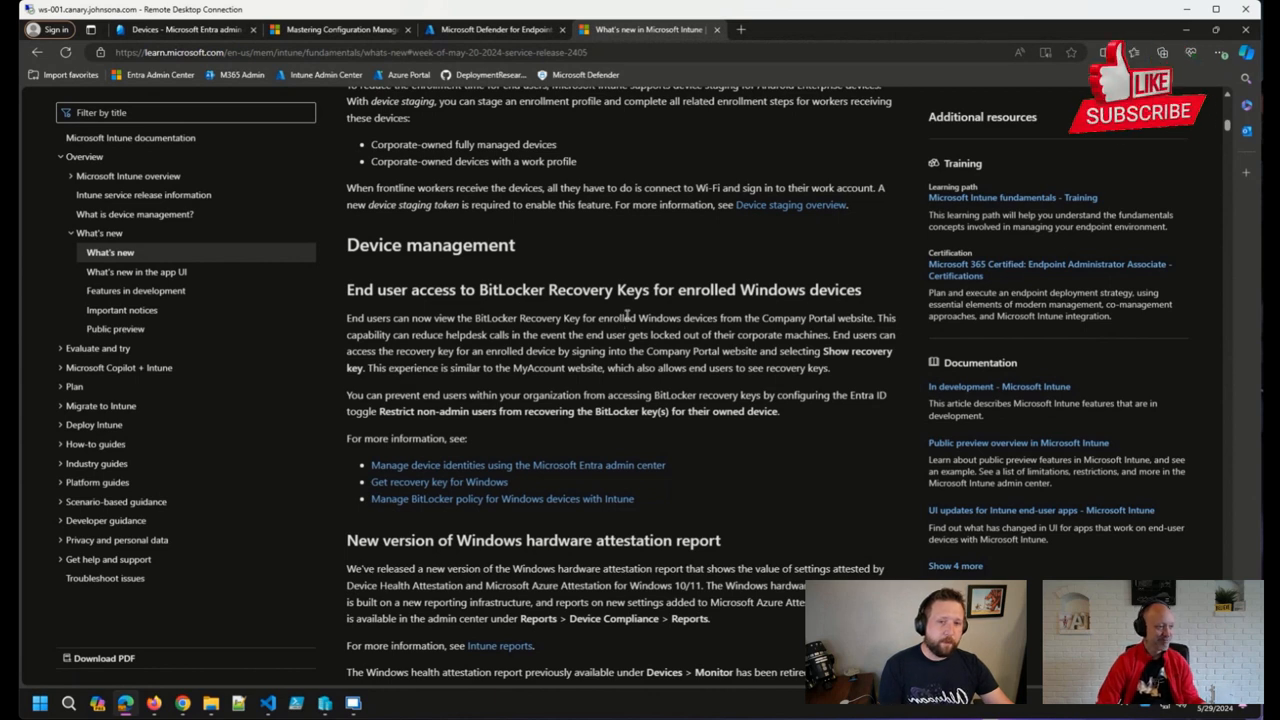
mouse_move(678, 413)
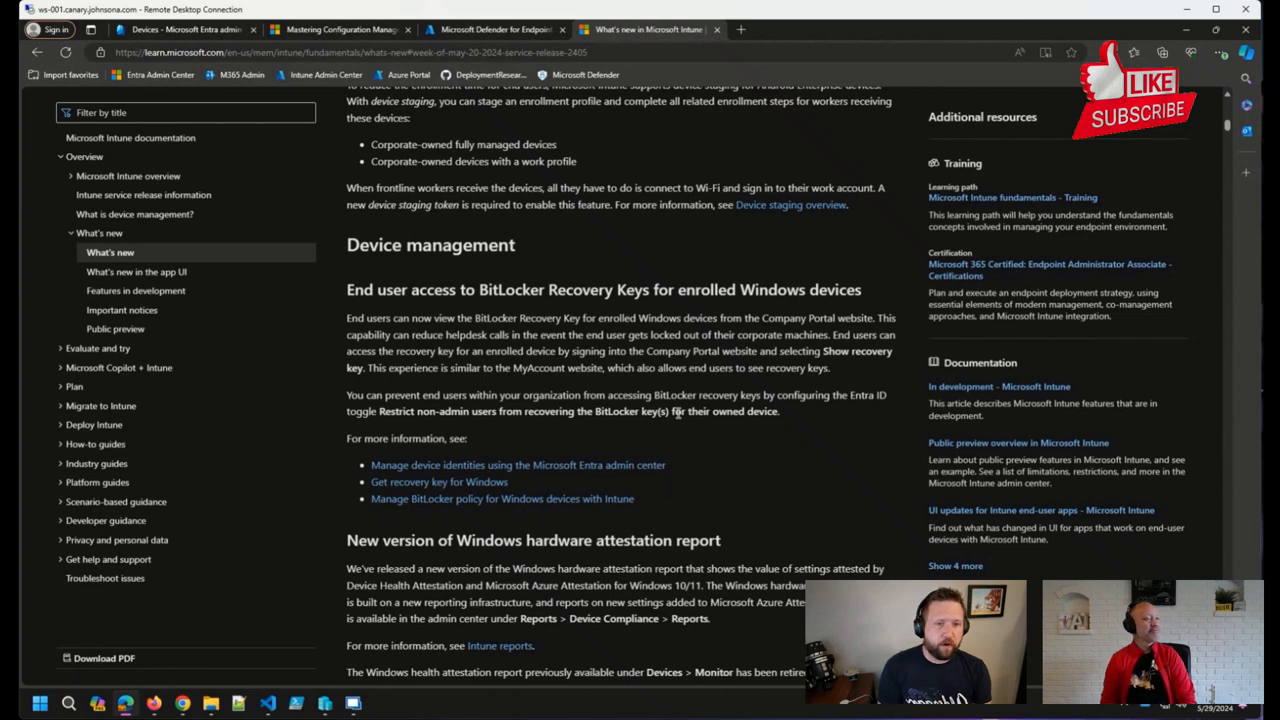
scroll(down, 3)
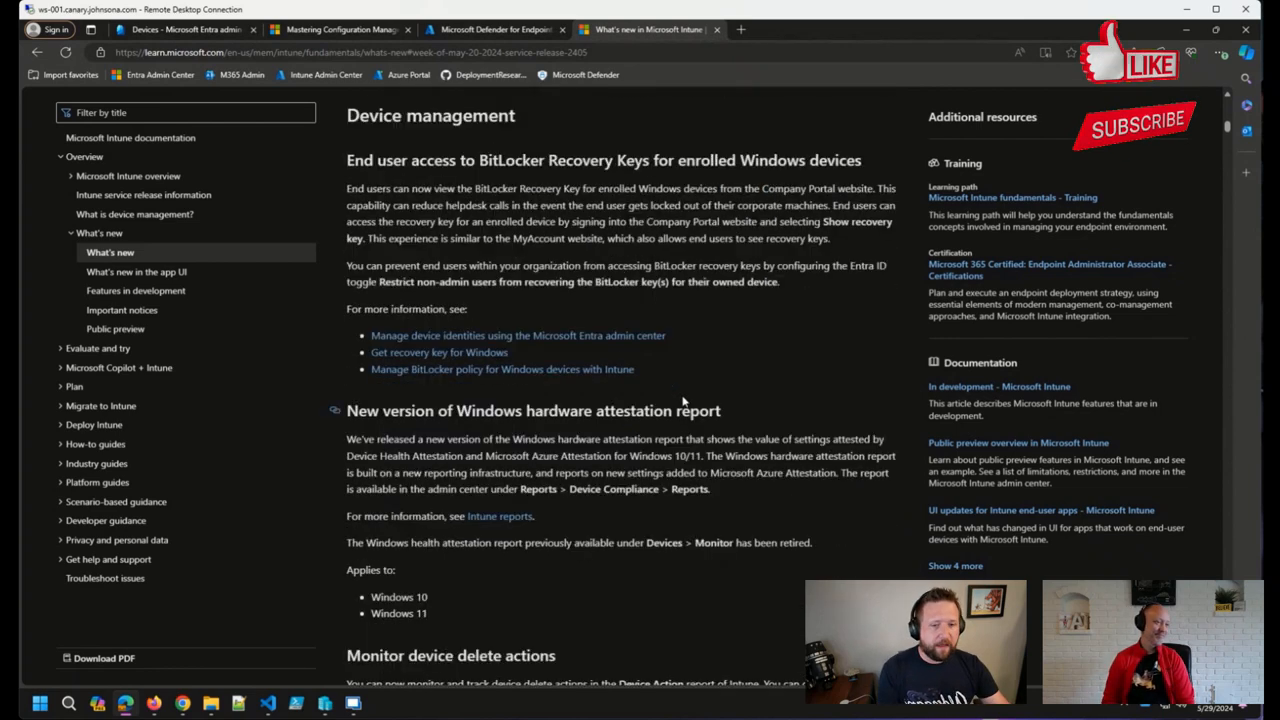
scroll(down, 3)
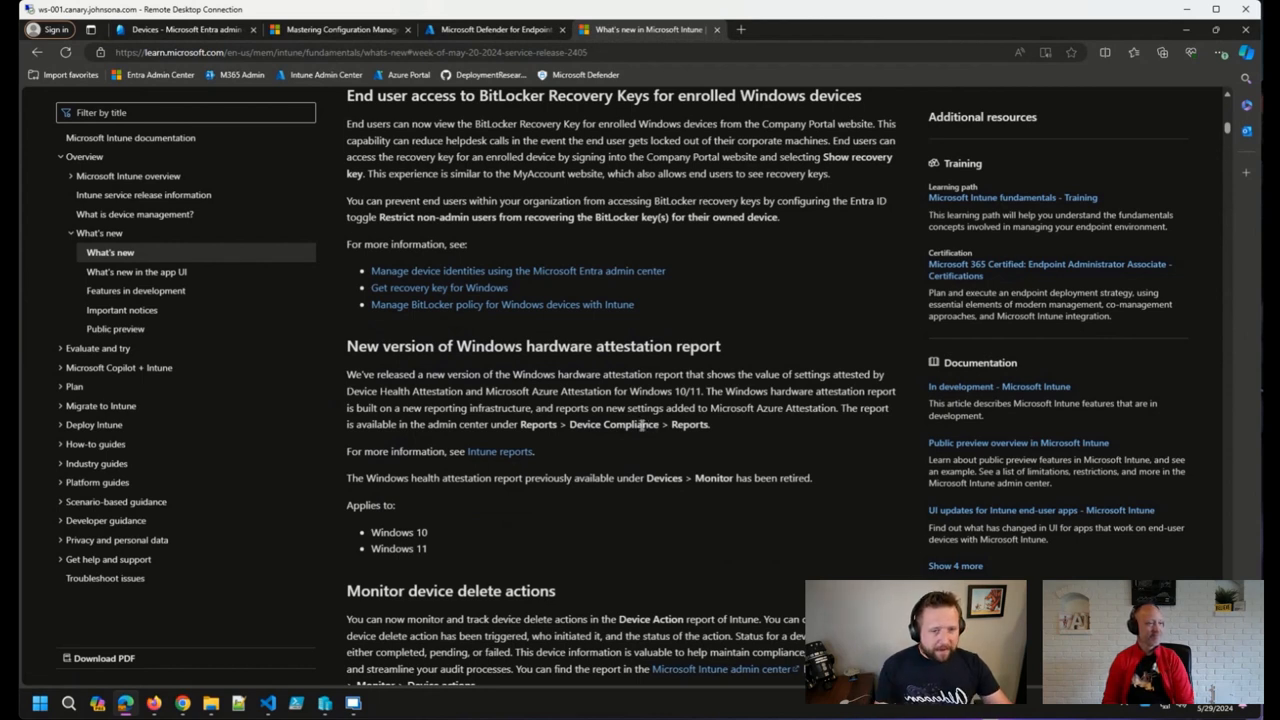
mouse_move(619, 452)
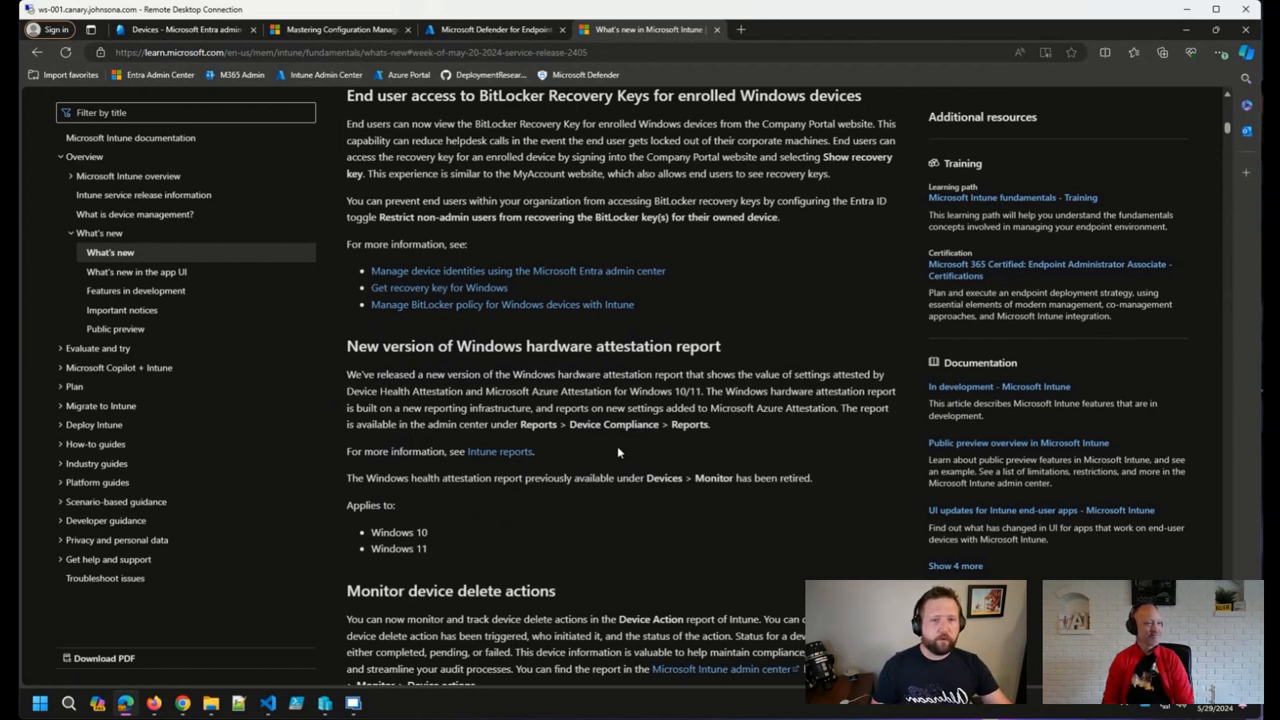
mouse_move(607, 467)
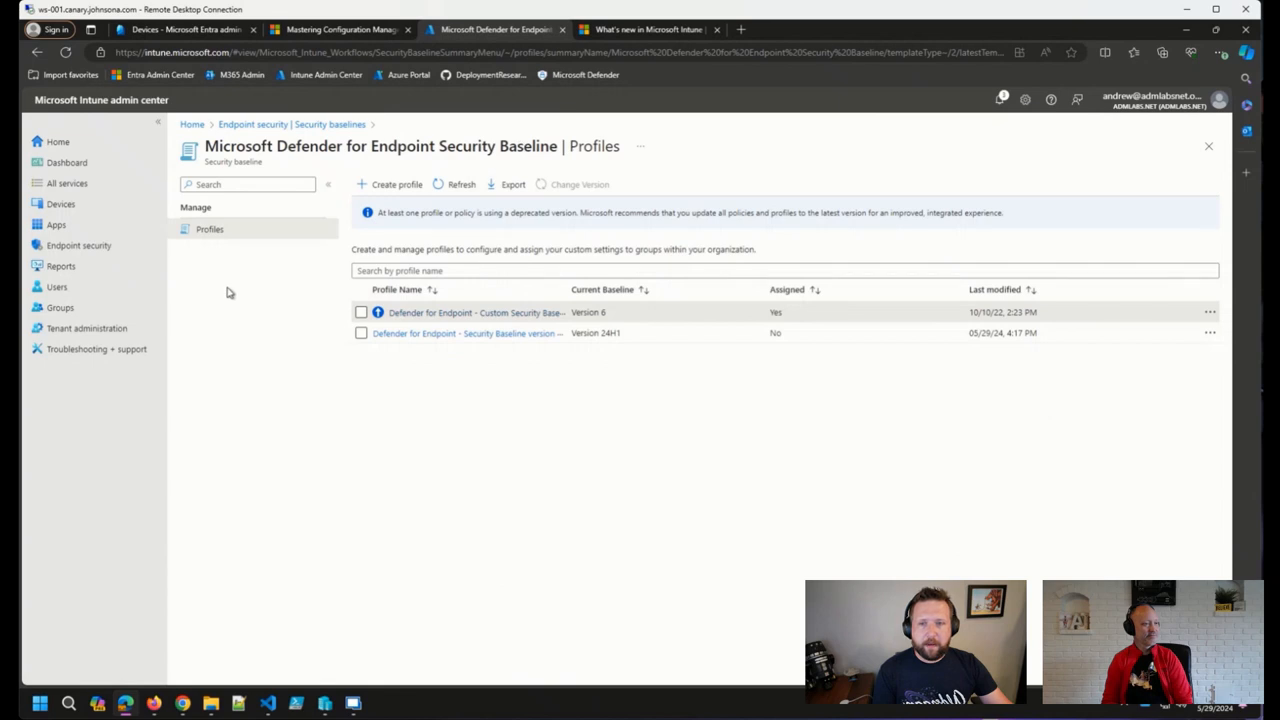
Open Reports > Device compliance > Windows hardware attestation report, which shows no data
click(61, 266)
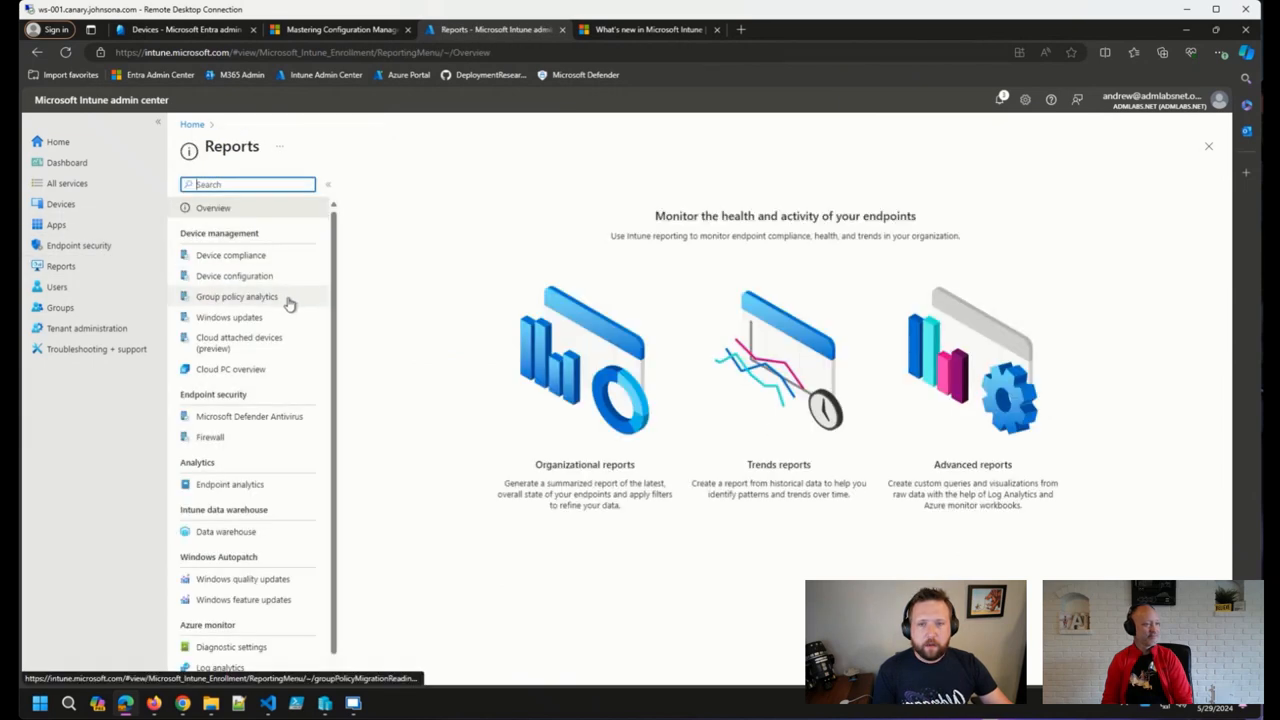
click(230, 255)
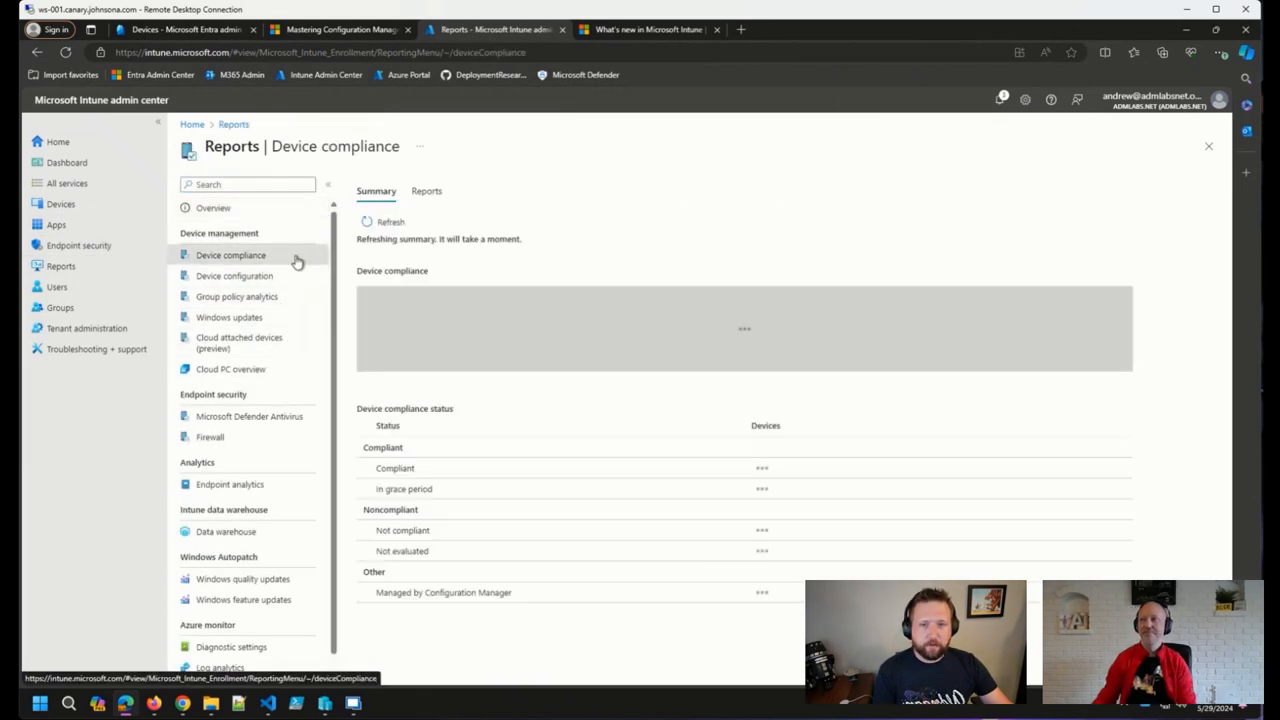
click(426, 191)
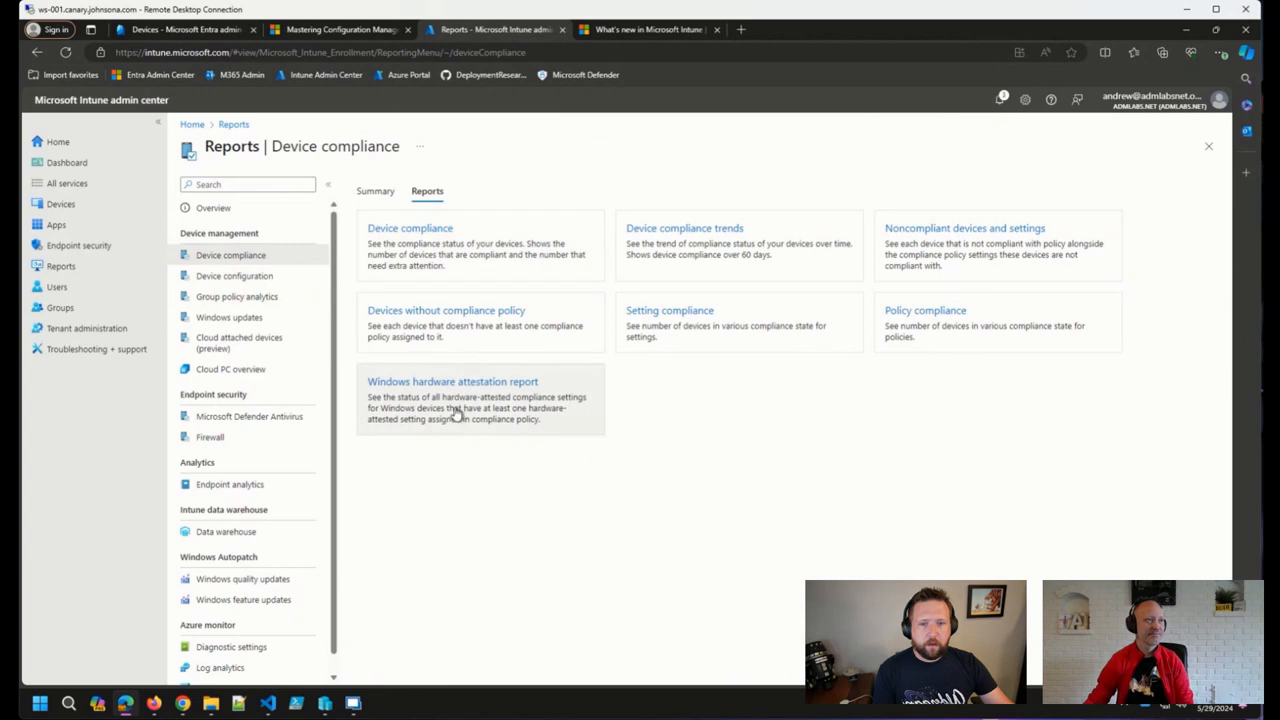
click(452, 381)
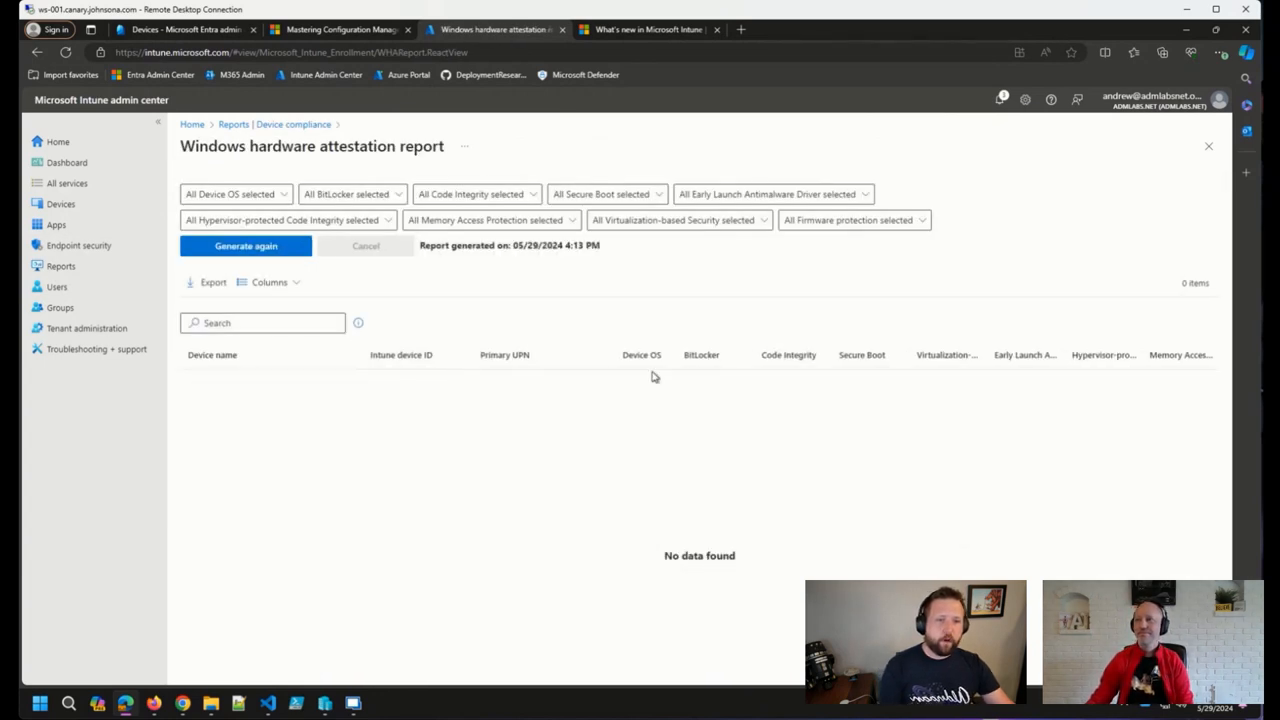
mouse_move(288, 410)
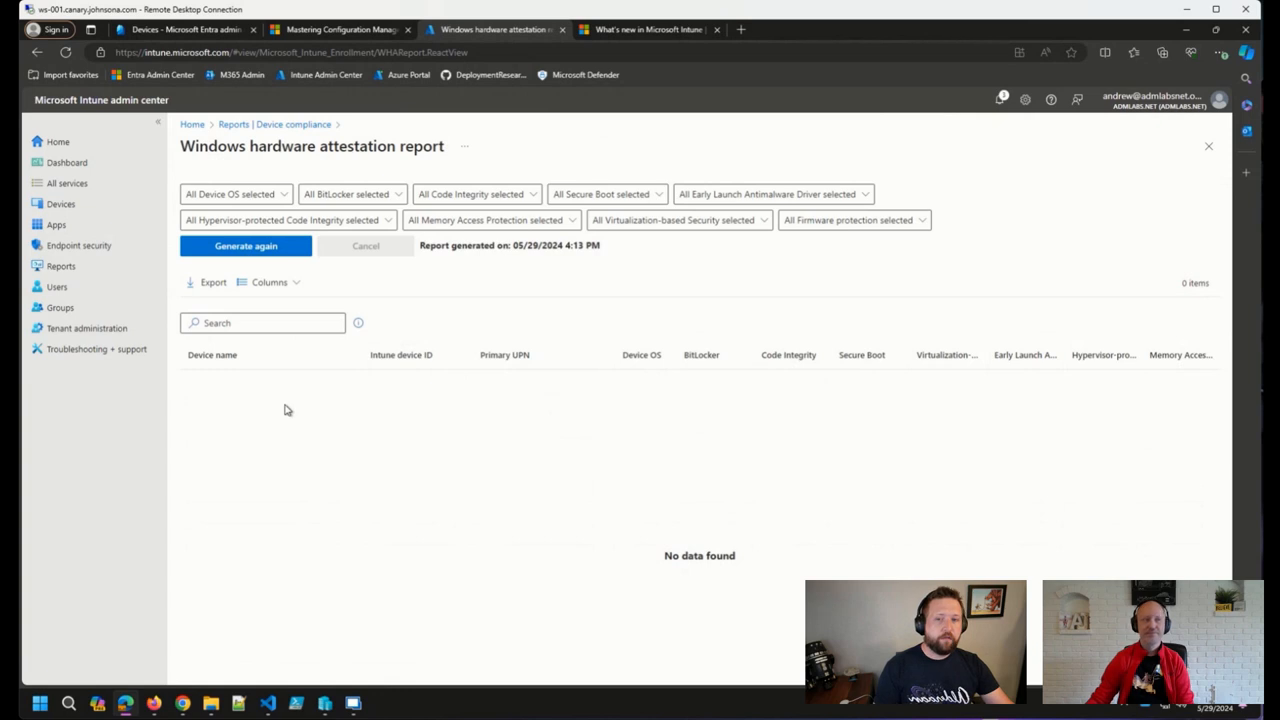
mouse_move(325, 388)
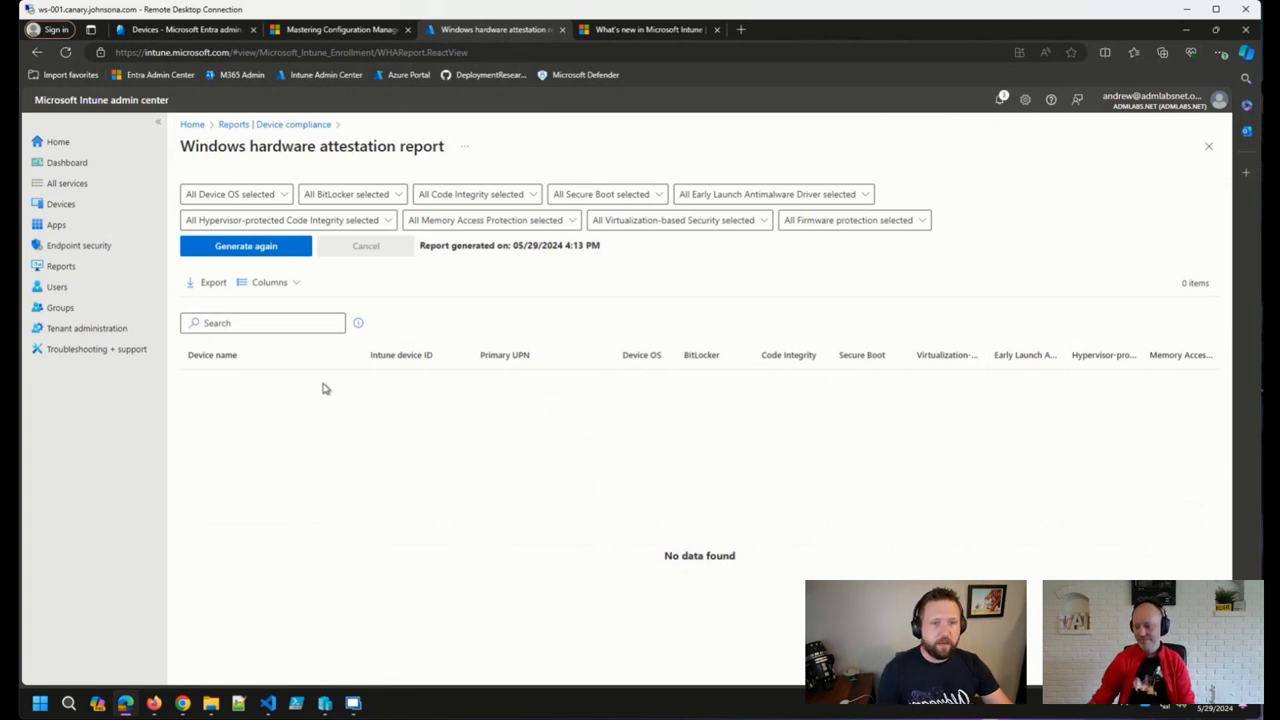
mouse_move(683, 452)
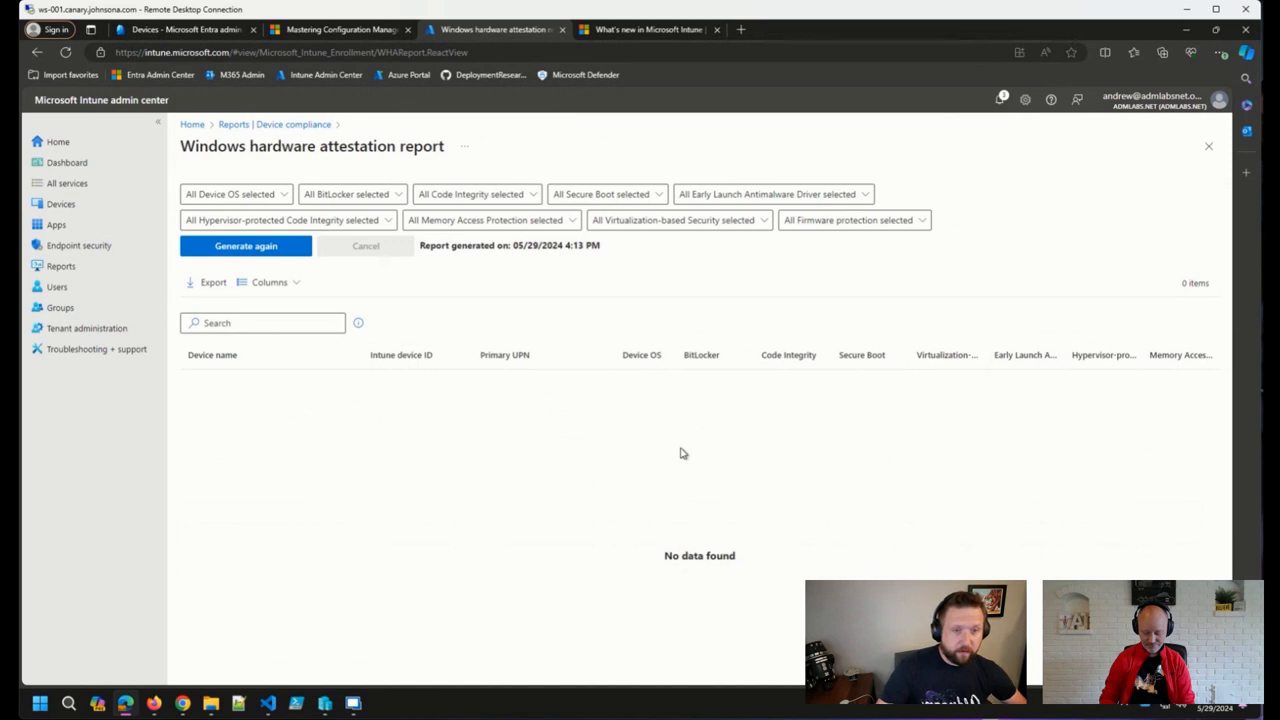
mouse_move(781, 417)
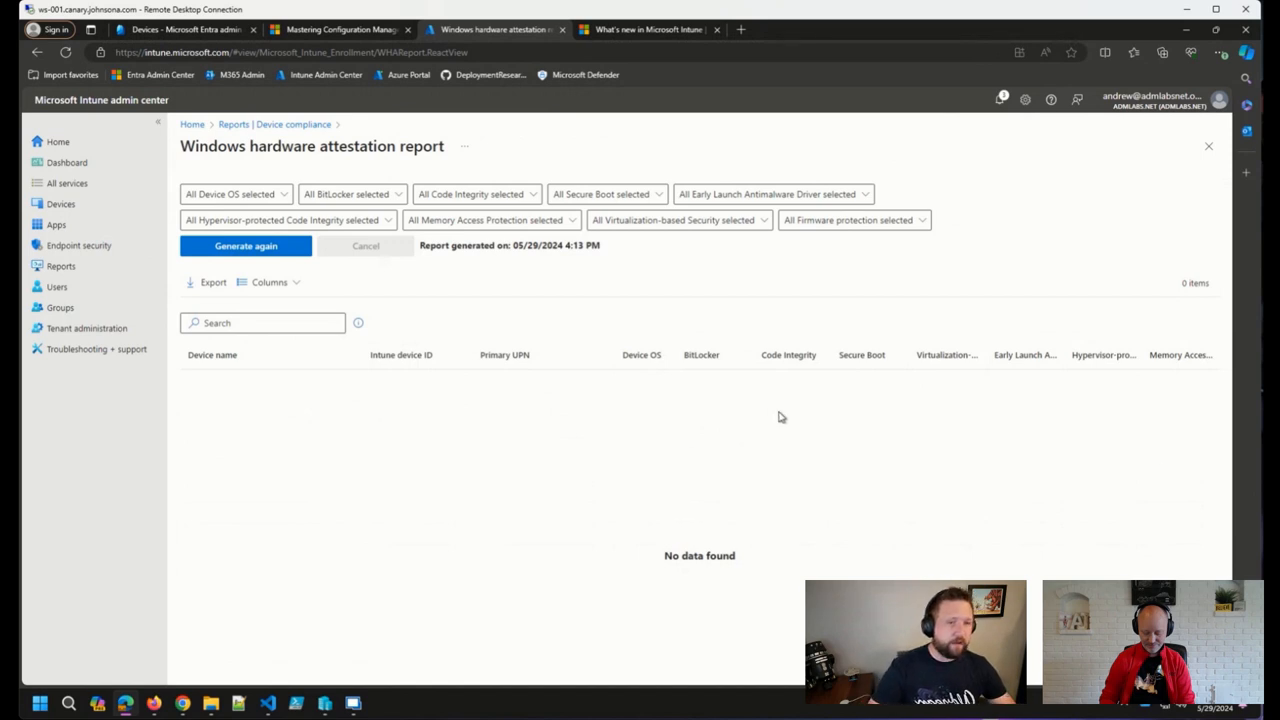
mouse_move(975, 390)
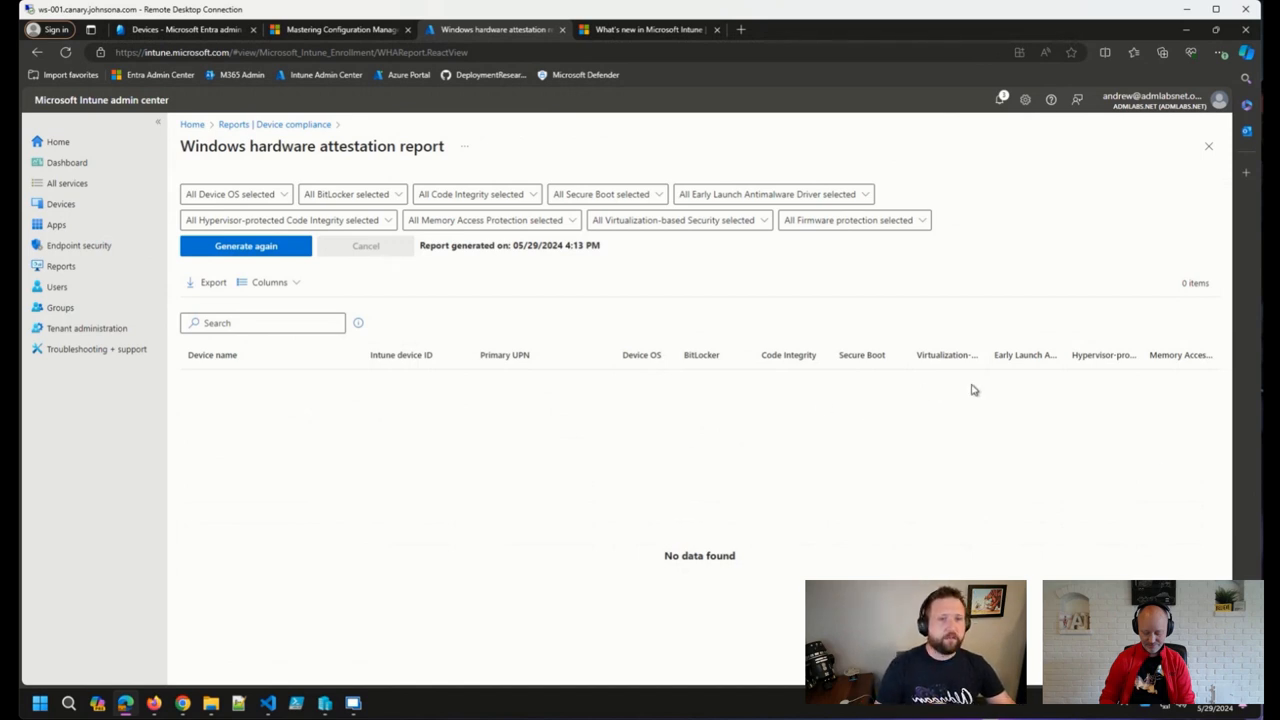
mouse_move(975, 388)
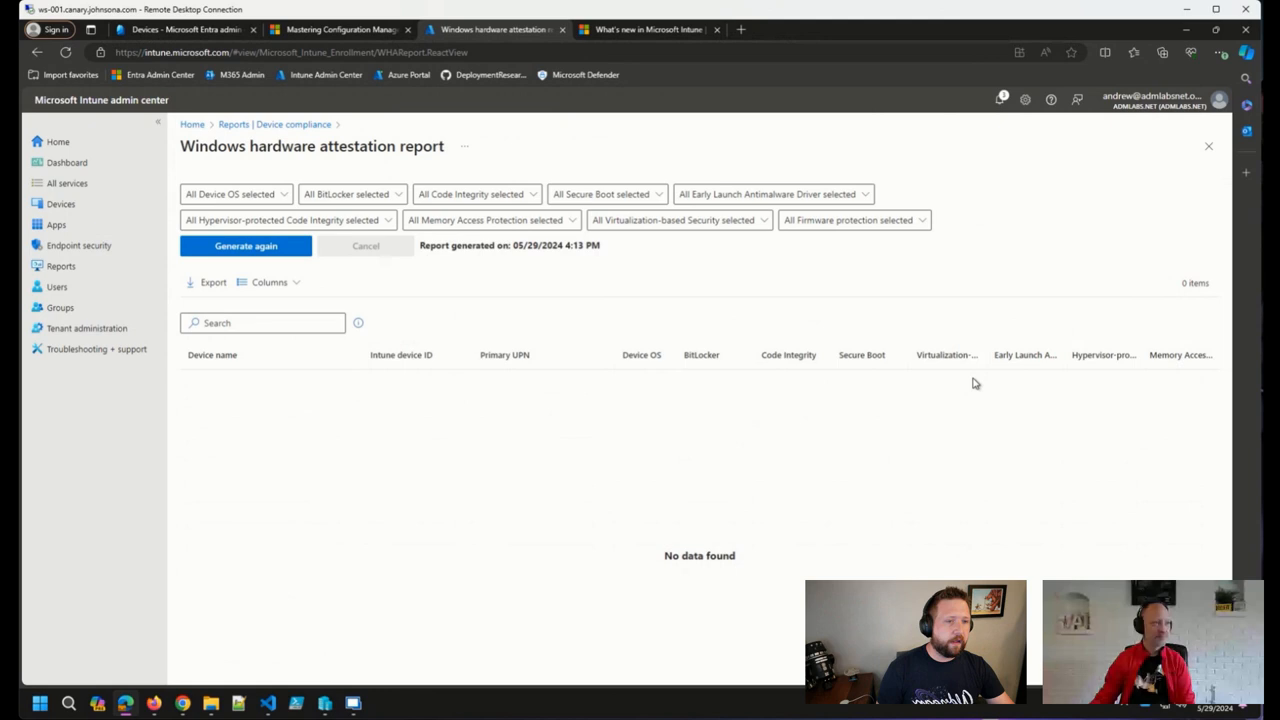
mouse_move(714, 394)
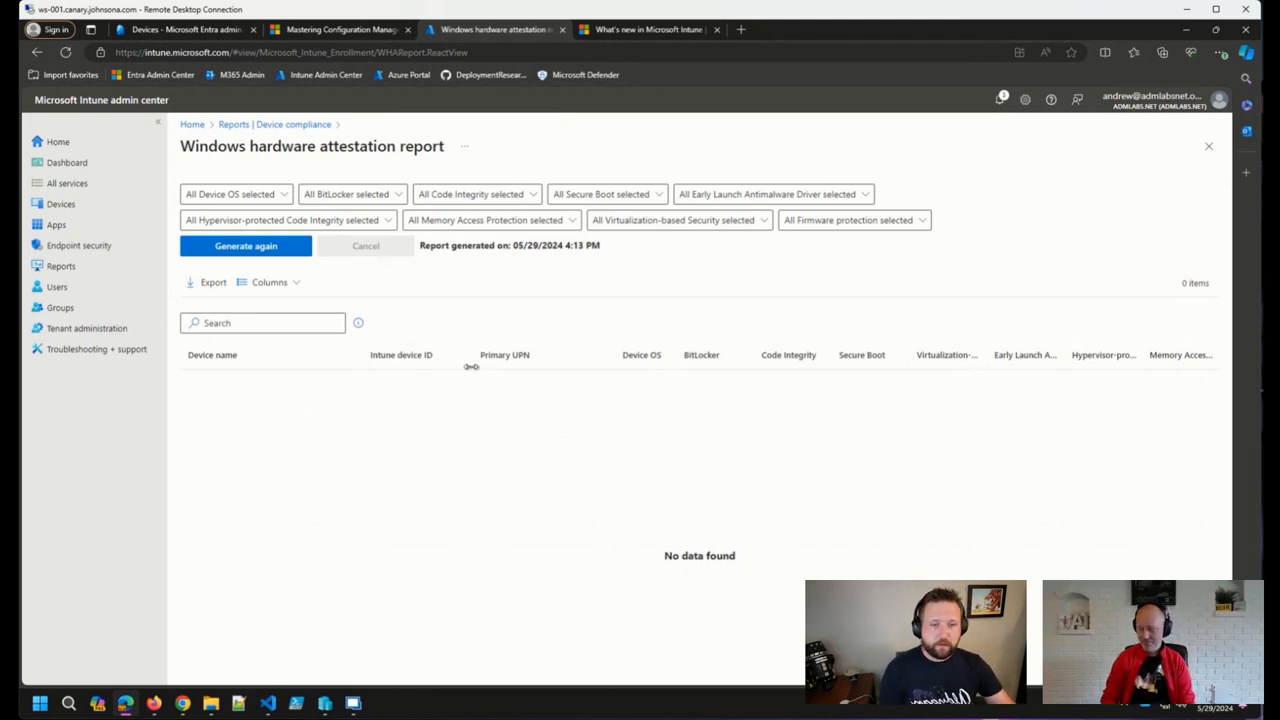
mouse_move(460, 389)
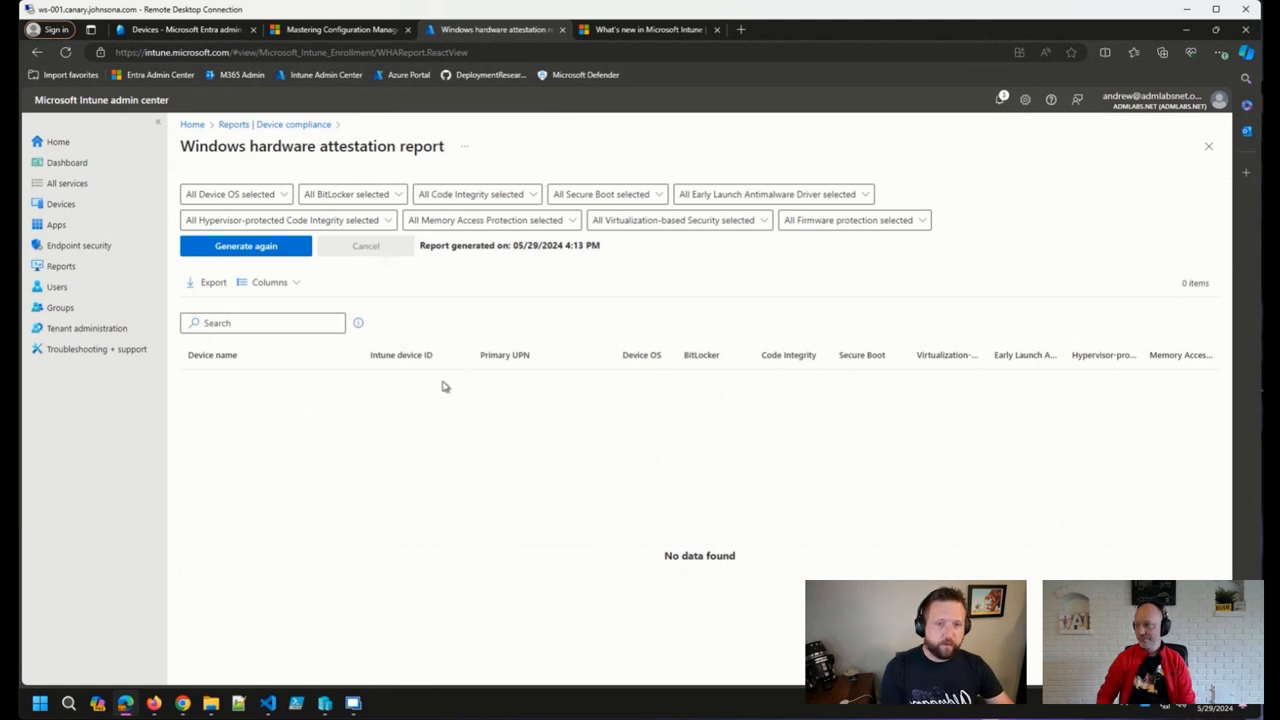
mouse_move(385, 418)
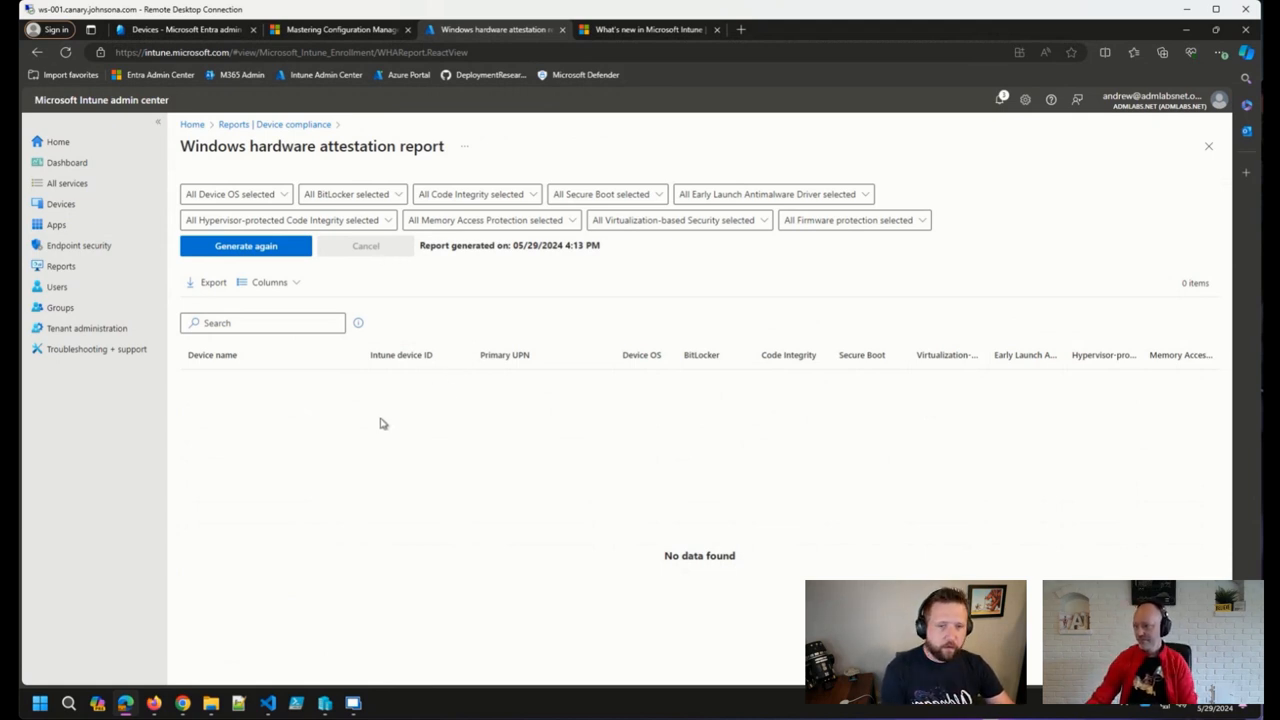
mouse_move(509, 71)
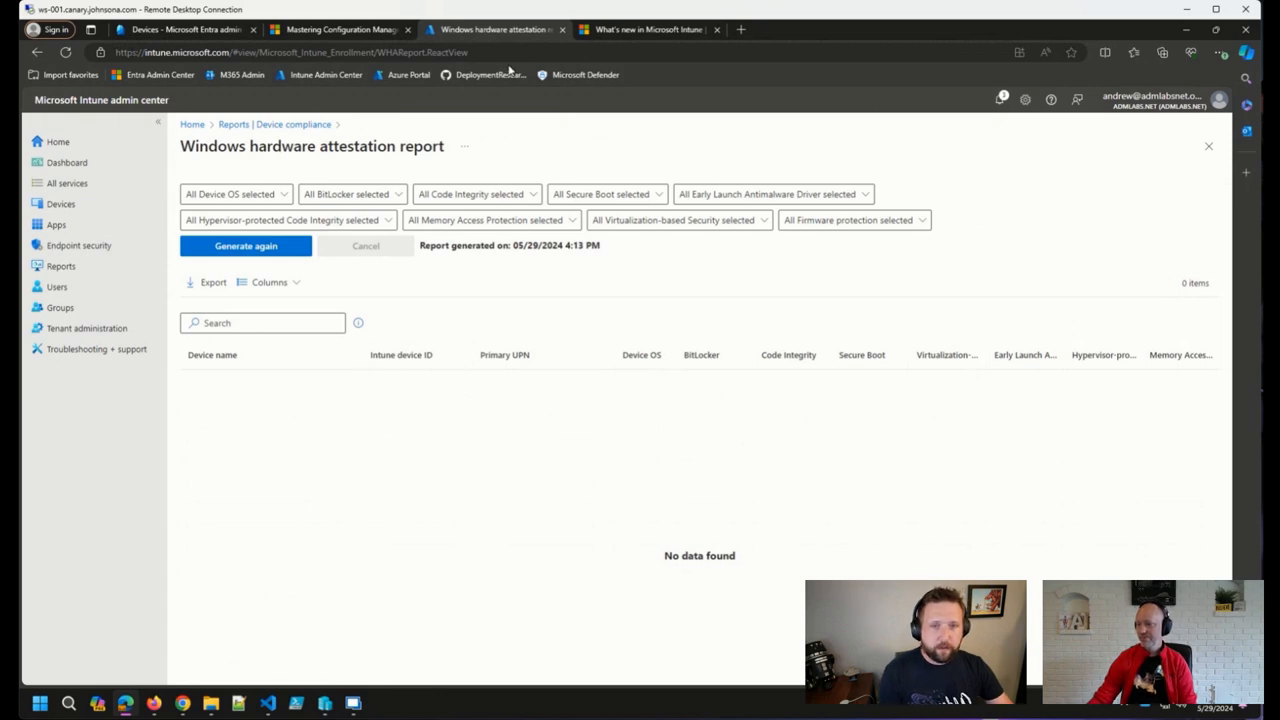
Return to the release notes at the device delete actions and optional feature updates sections
click(648, 28)
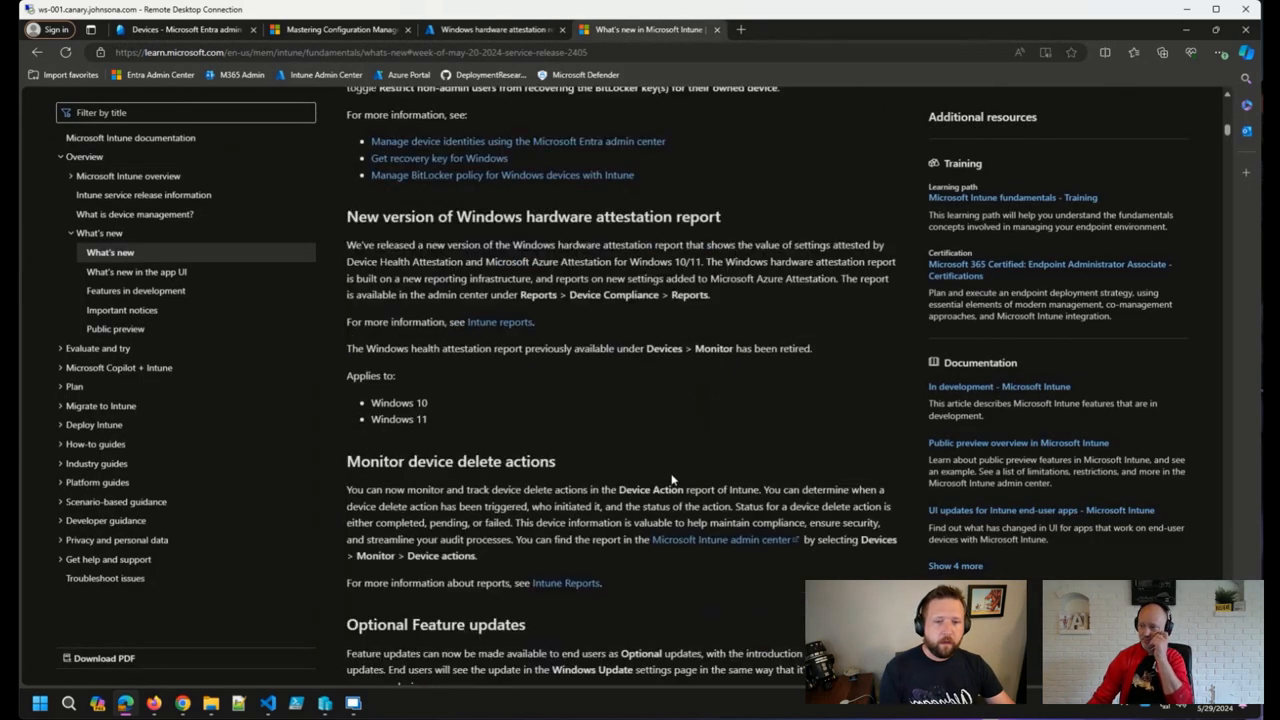
scroll(down, 3)
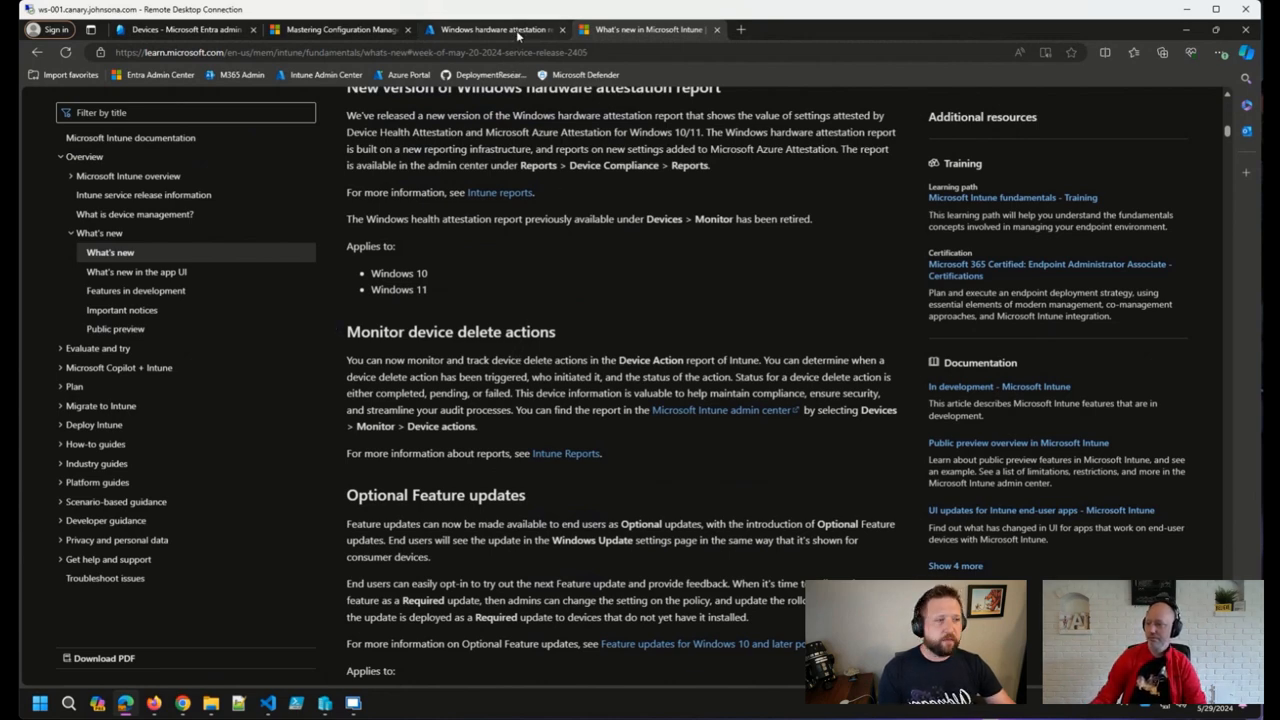
Open Devices > Monitor > Device actions, showing two failed launchRemoteHelp actions
click(490, 29)
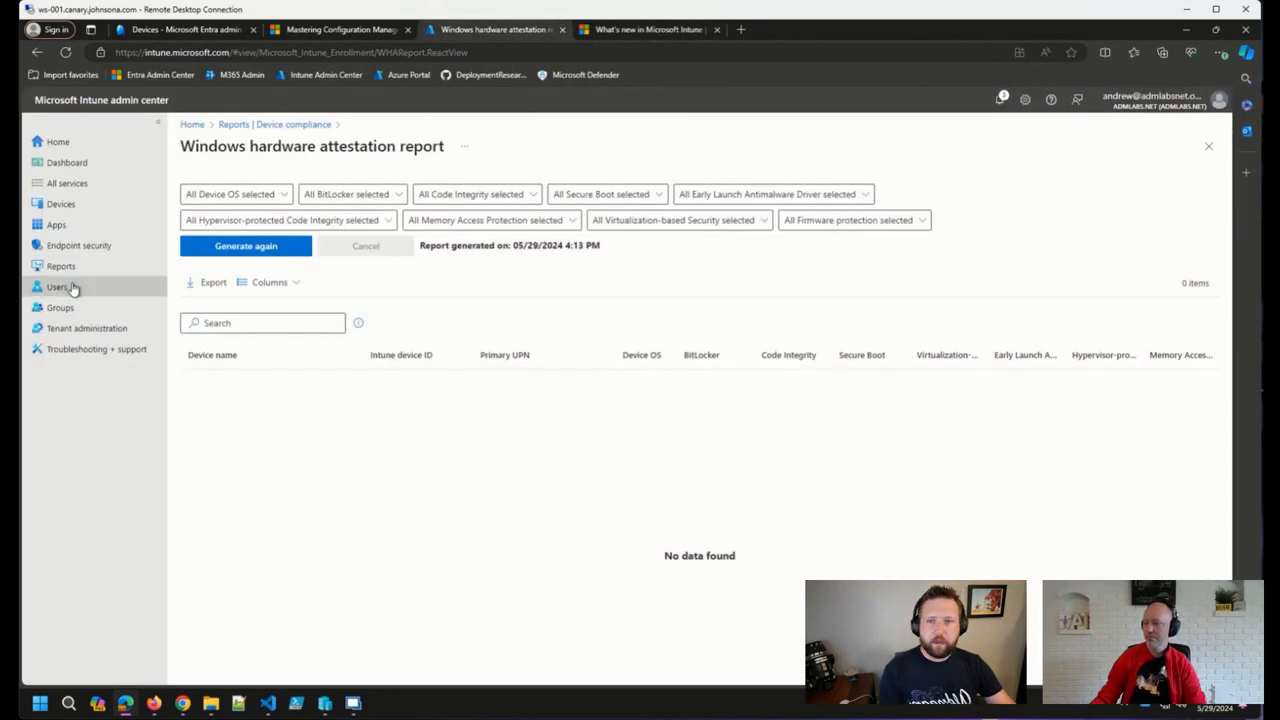
click(61, 204)
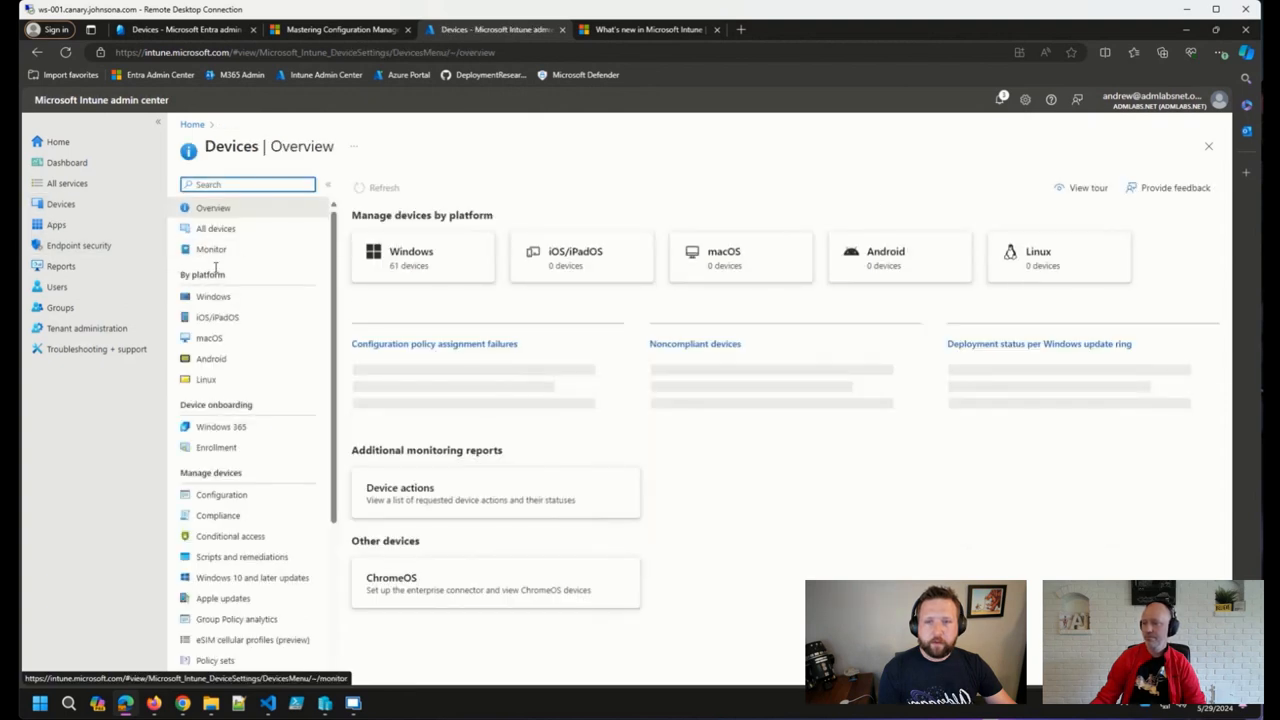
click(211, 249)
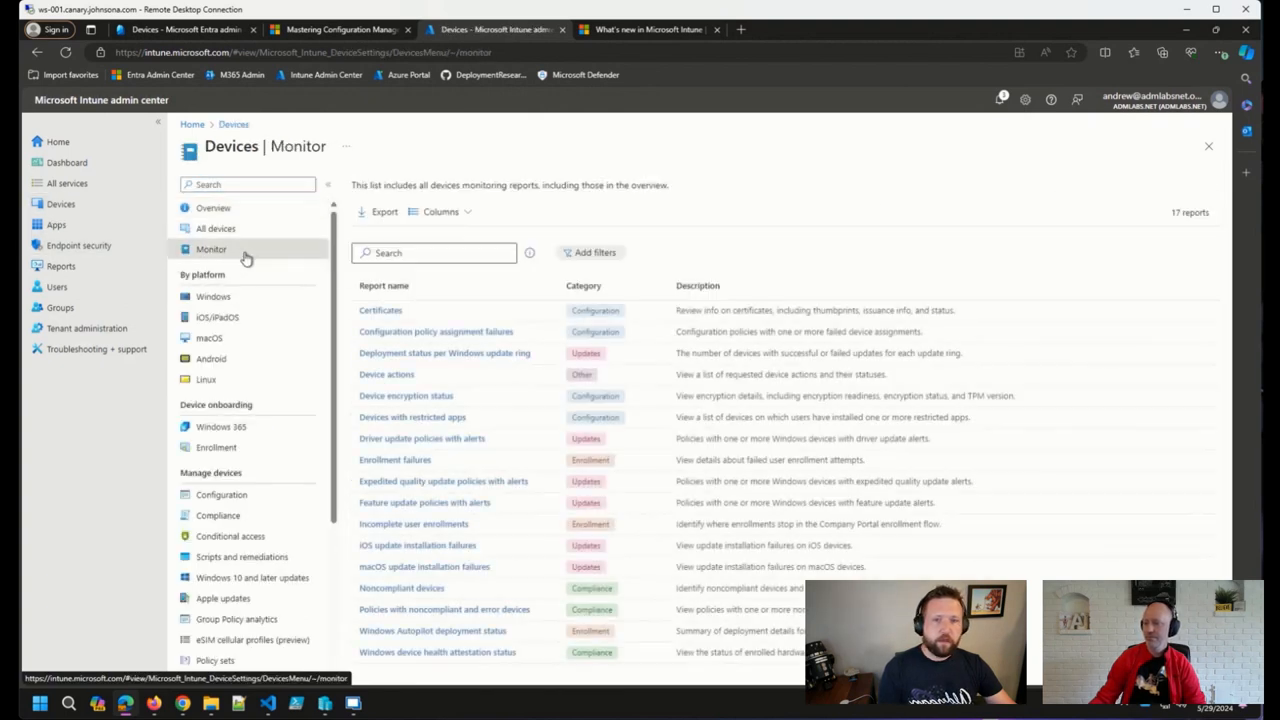
click(386, 374)
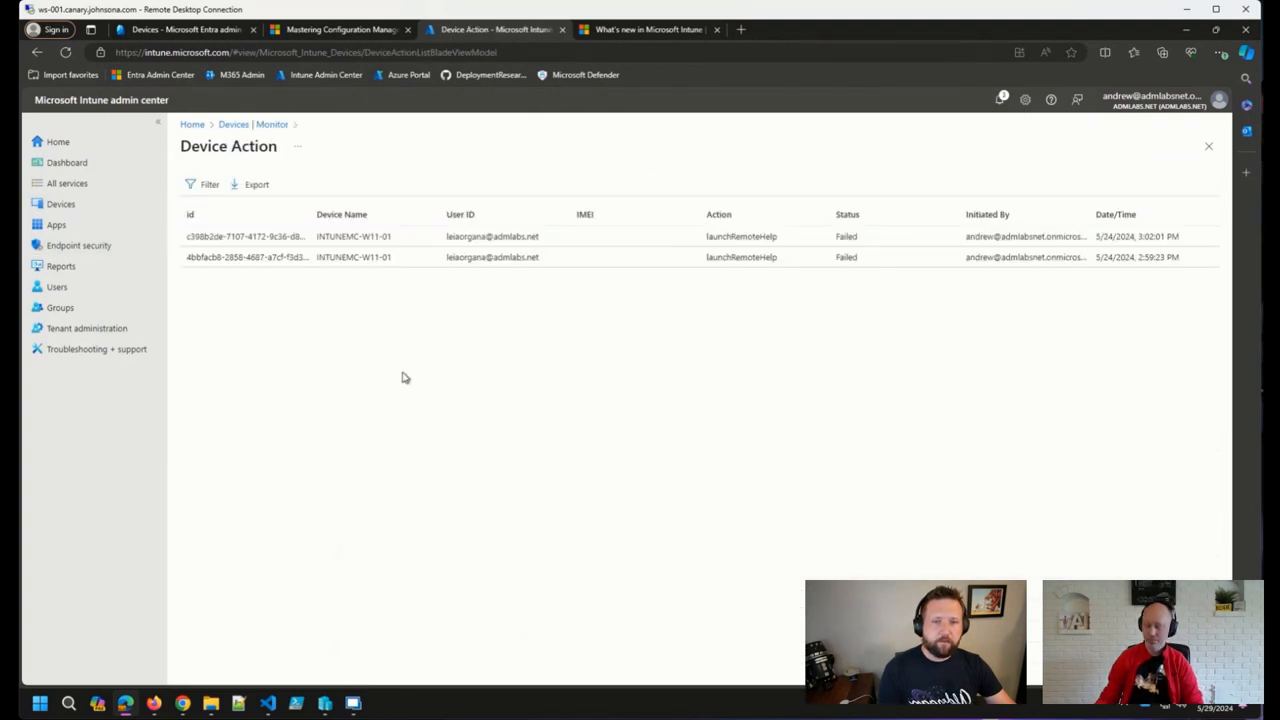
mouse_move(413, 350)
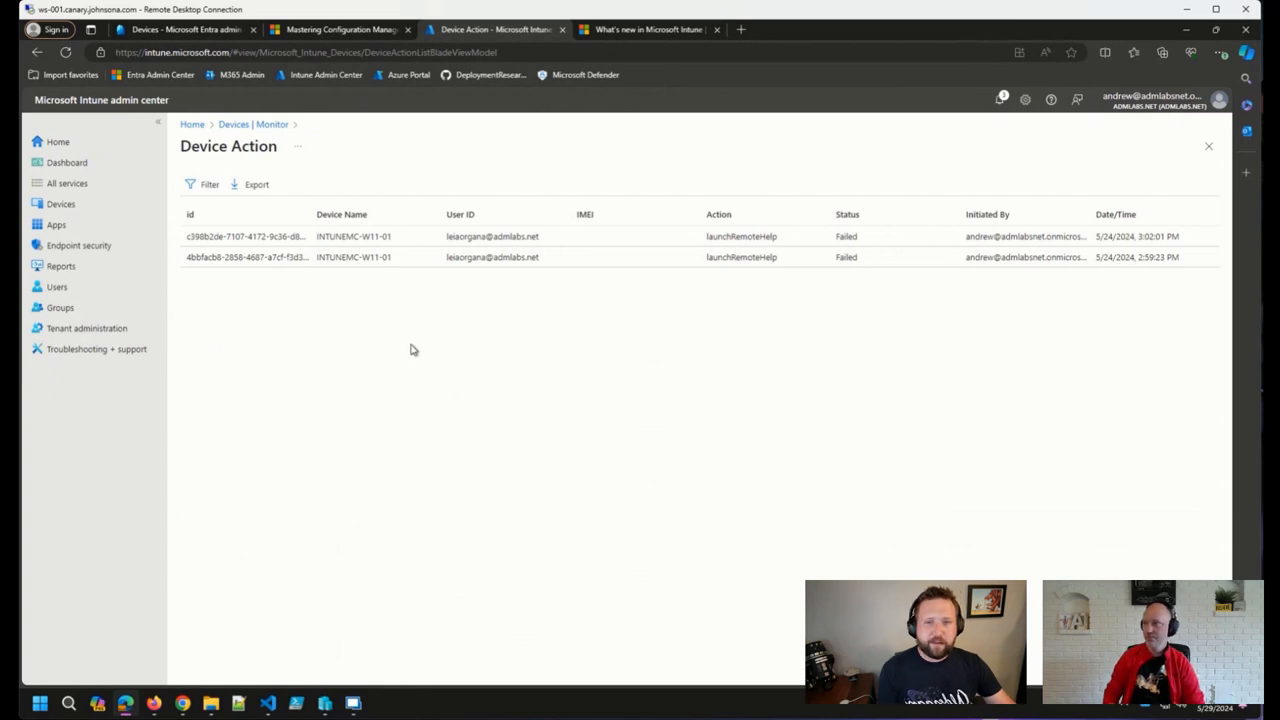
mouse_move(470, 378)
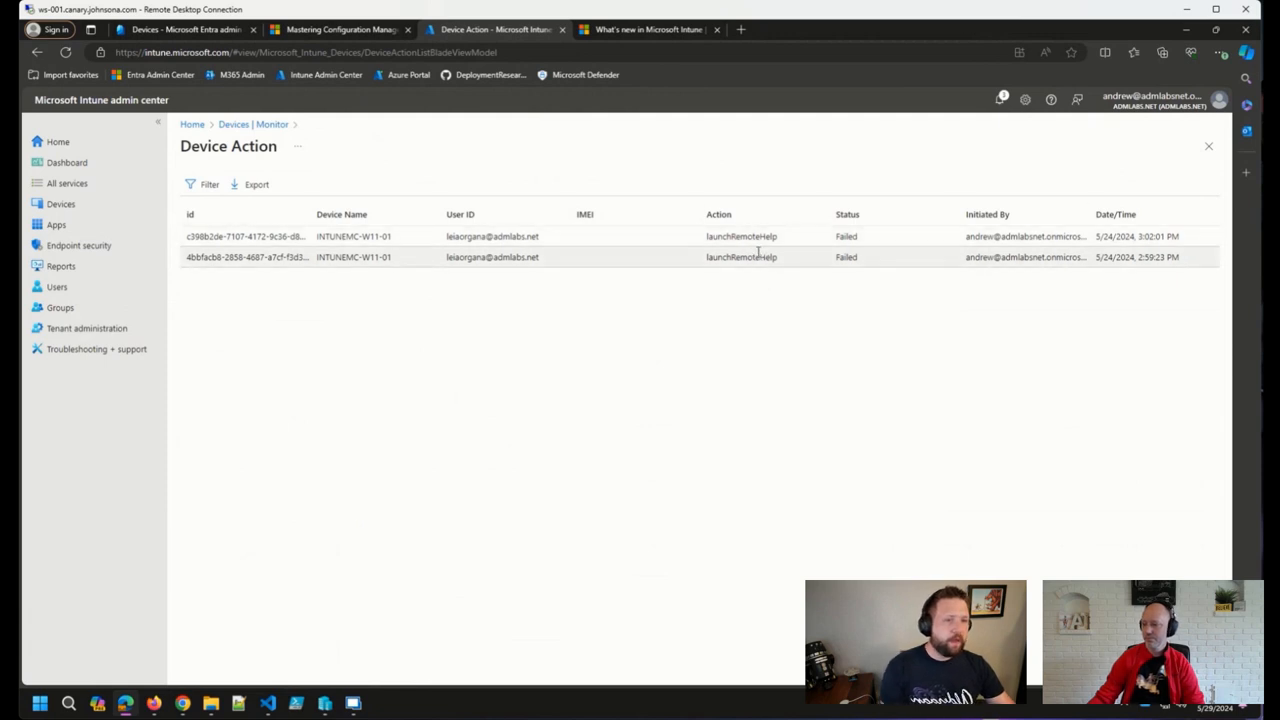
mouse_move(405, 260)
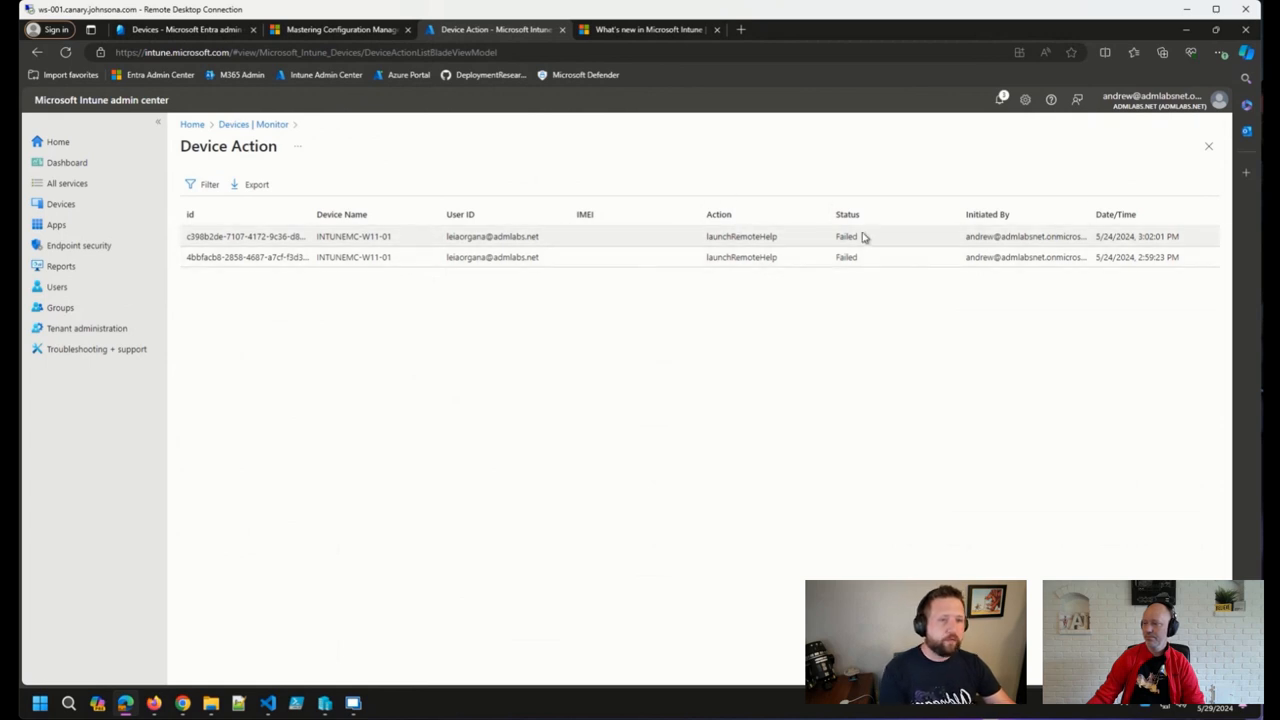
mouse_move(860, 254)
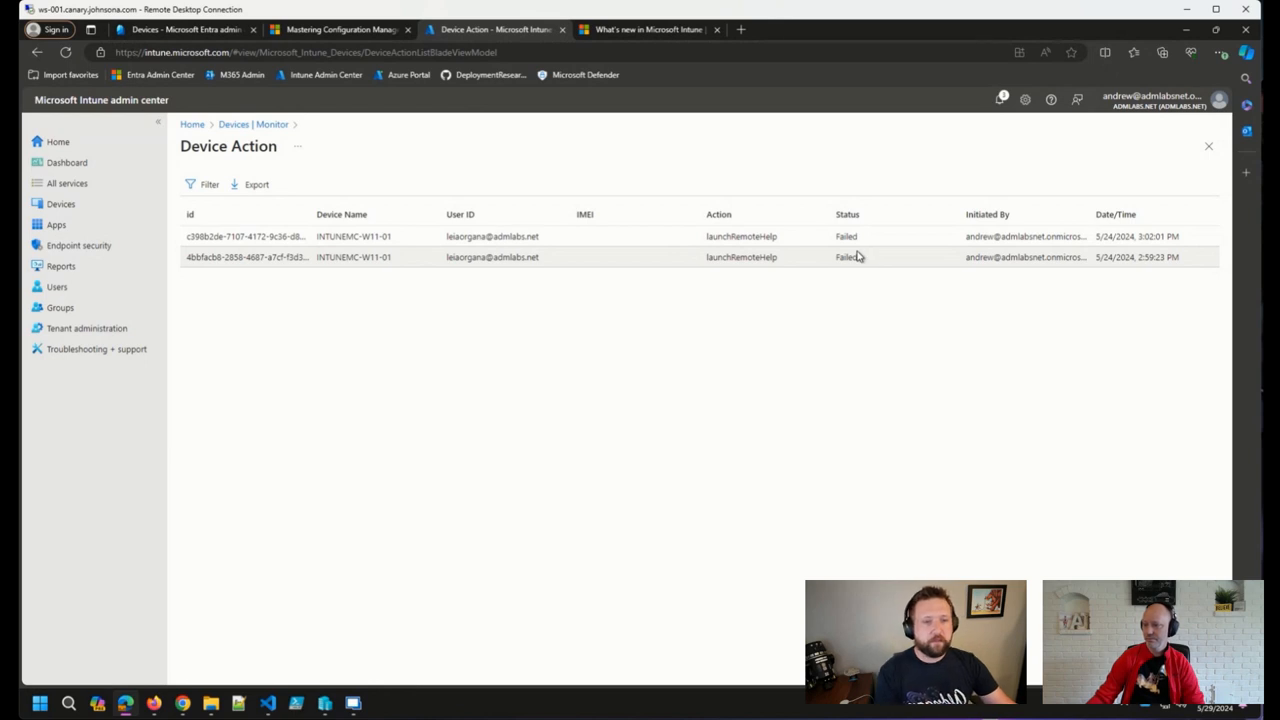
mouse_move(648, 295)
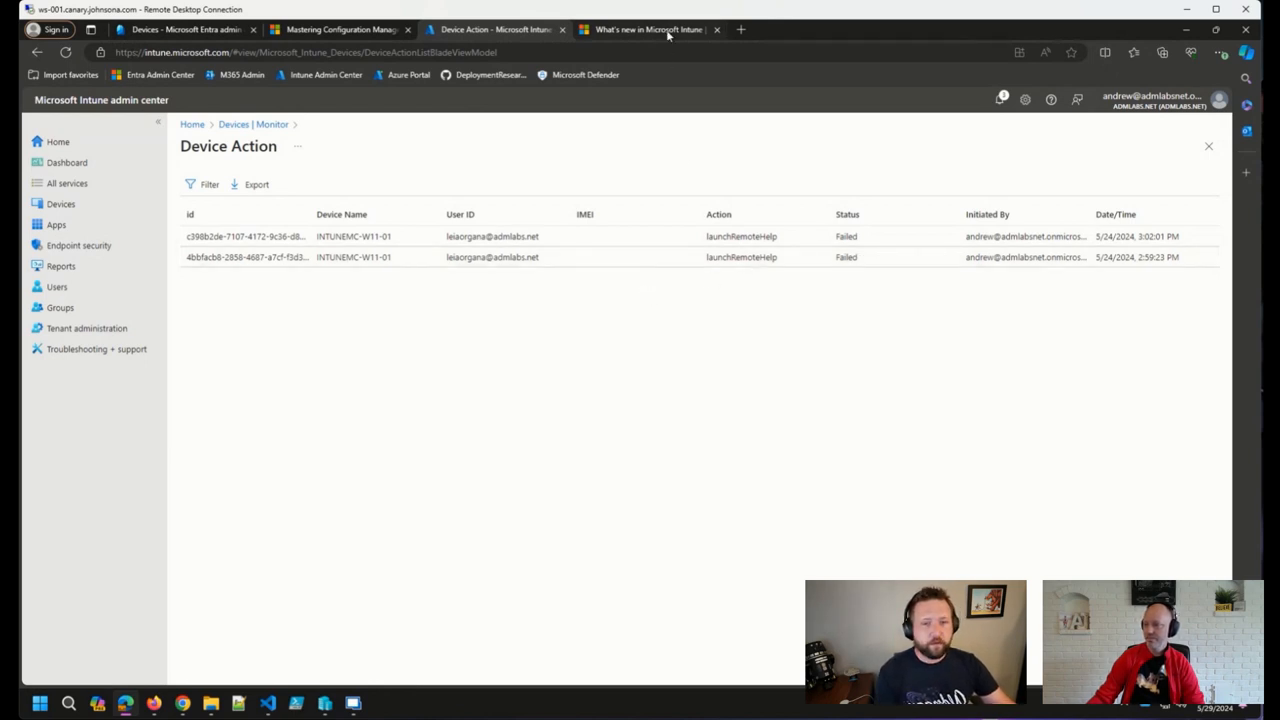
Switch back to the What's new in Microsoft Intune release notes tab
click(648, 29)
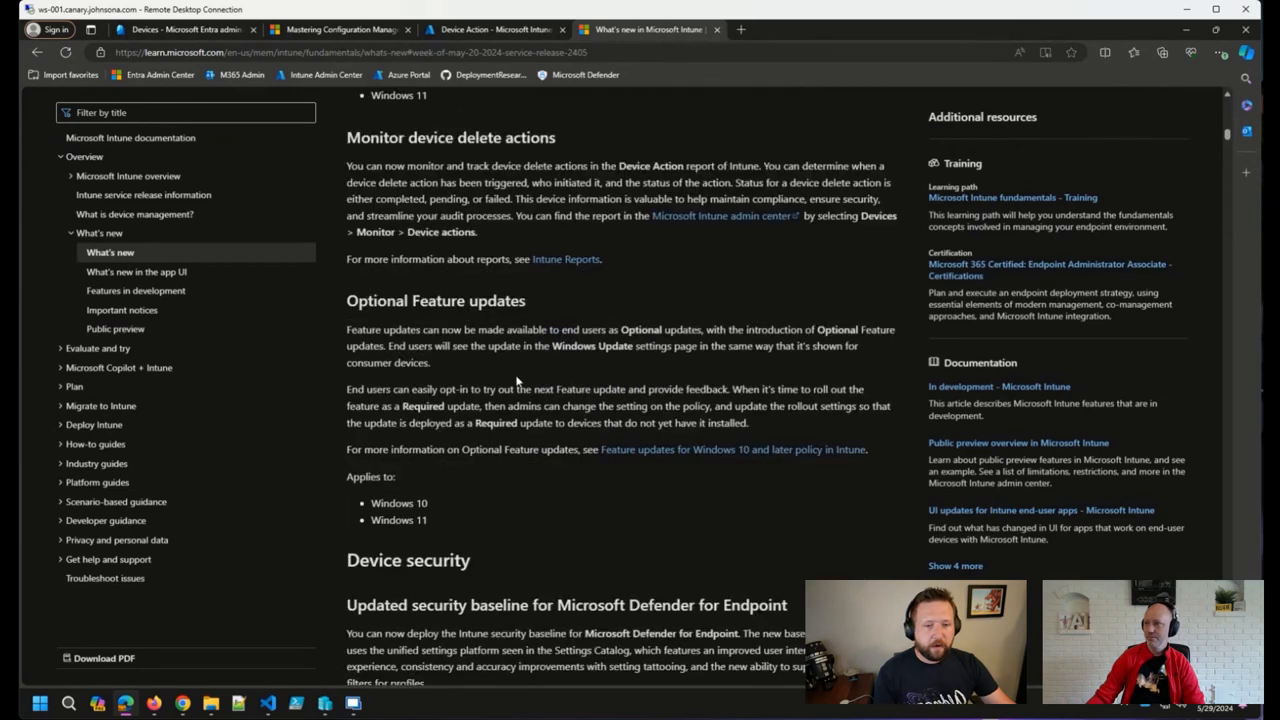
mouse_move(489, 420)
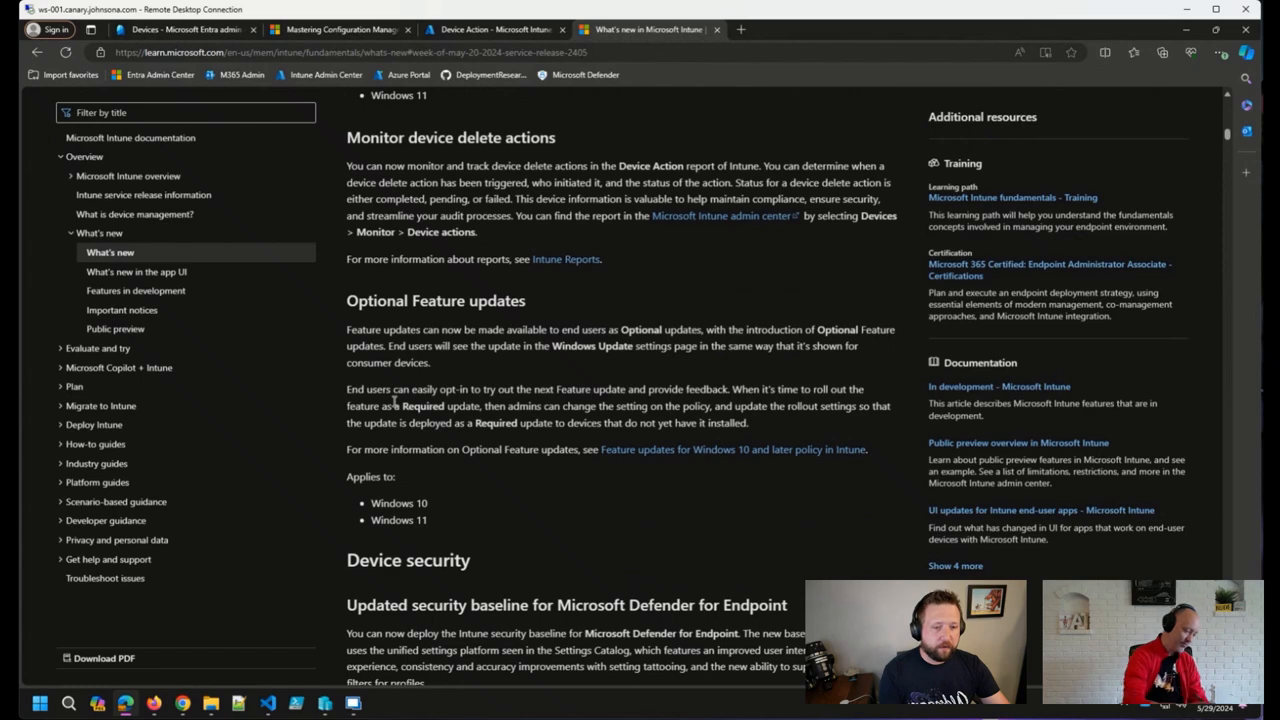
Scroll down to the updated Defender for Endpoint security baseline notes
scroll(down, 3)
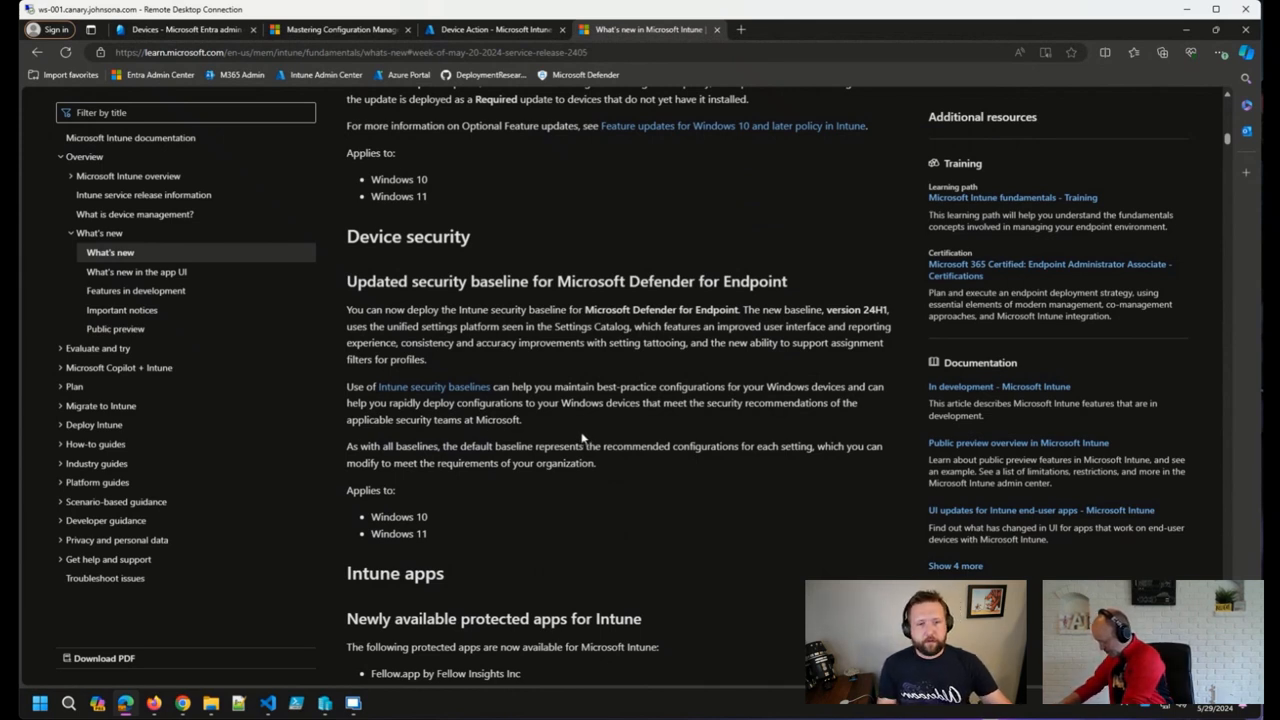
mouse_move(520, 491)
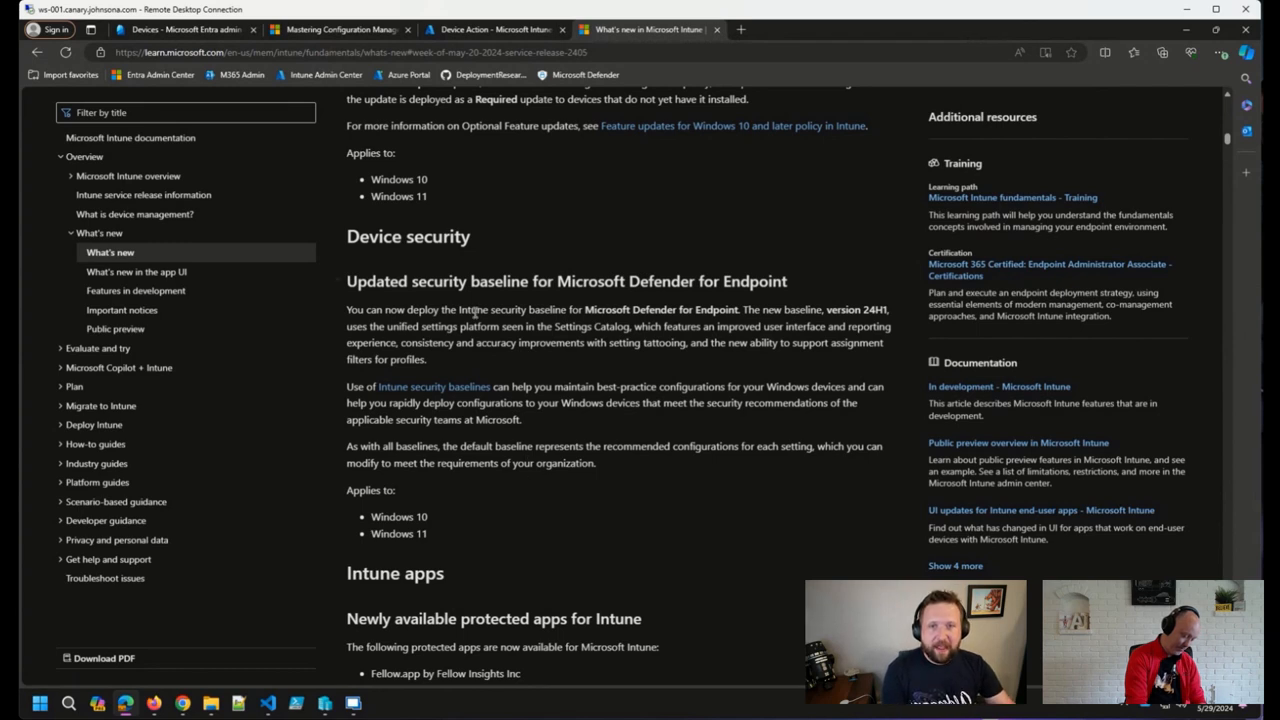
mouse_move(540, 313)
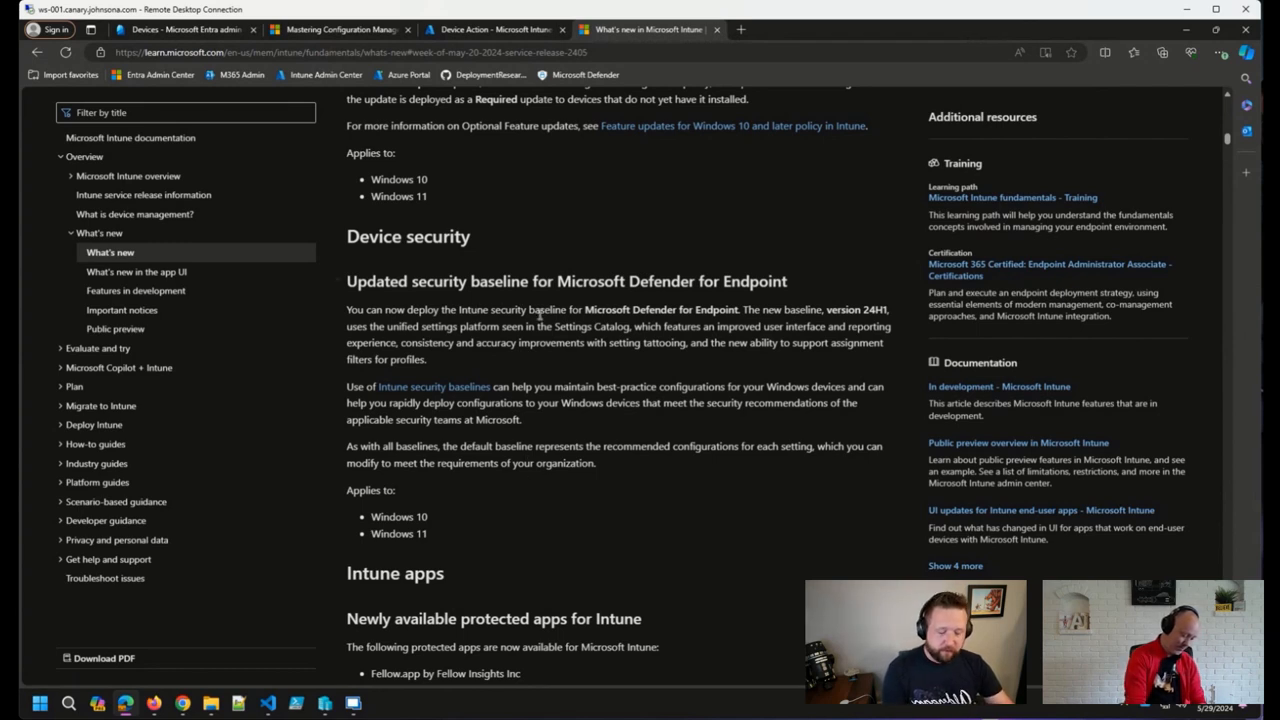
mouse_move(563, 300)
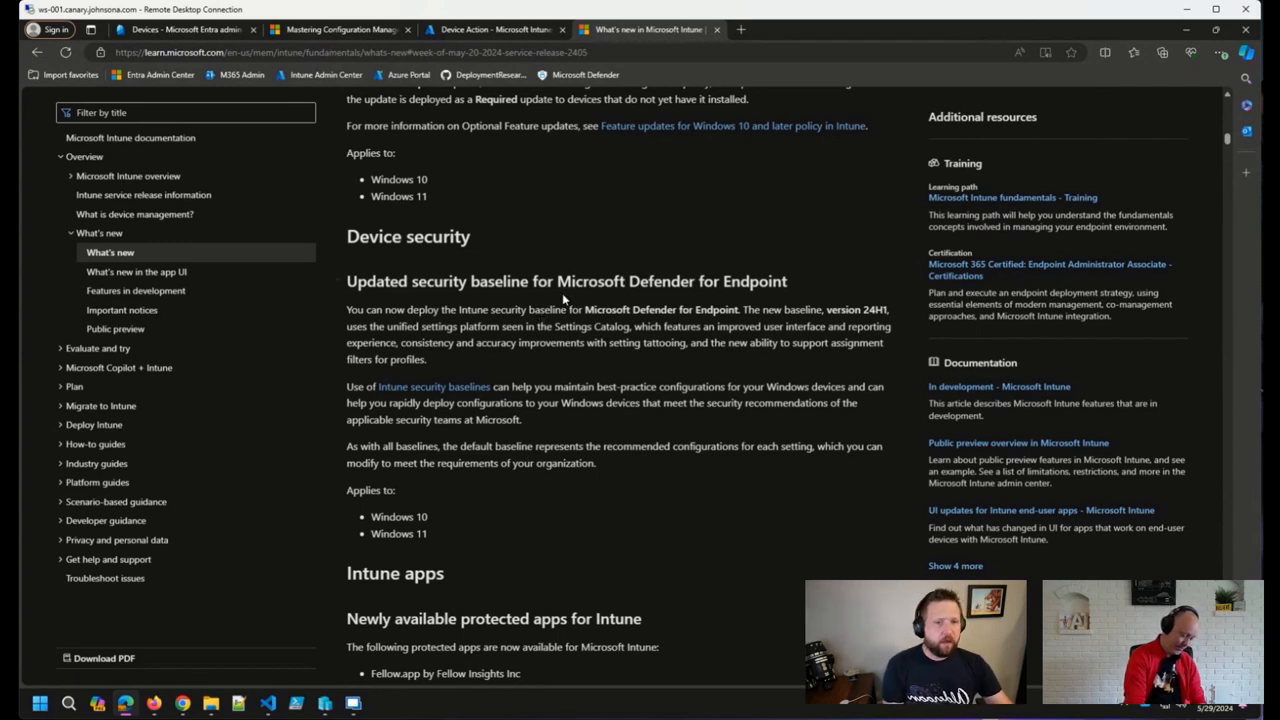